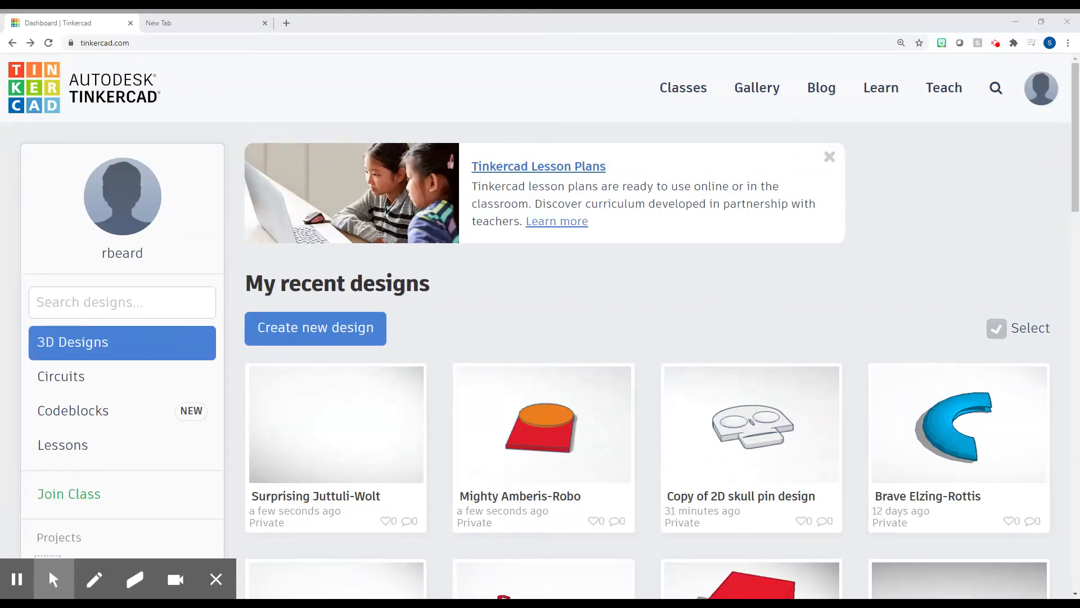
mouse_move(245, 75)
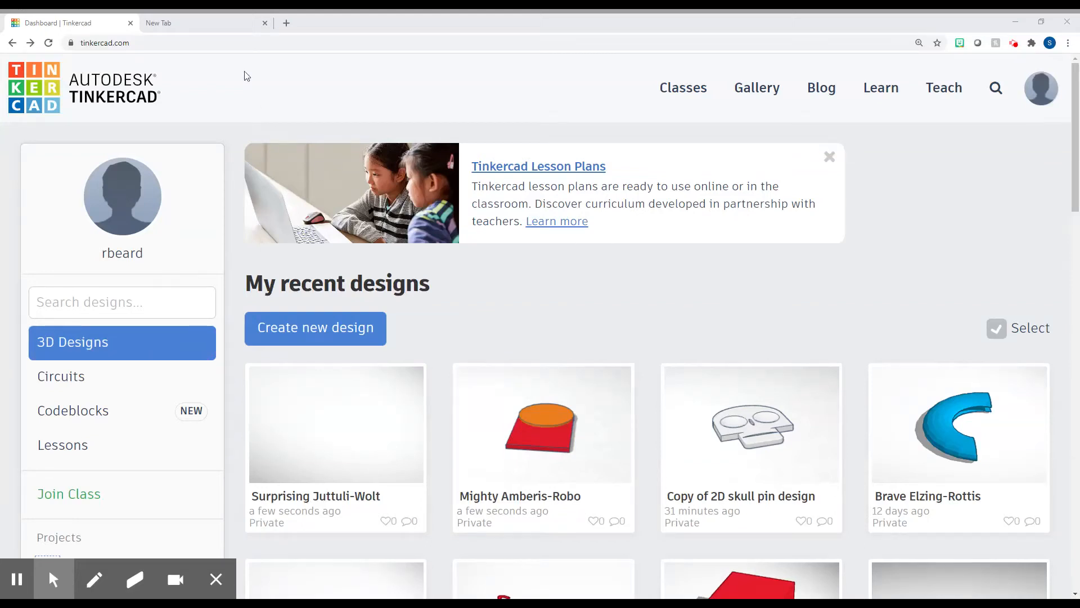
mouse_move(715, 263)
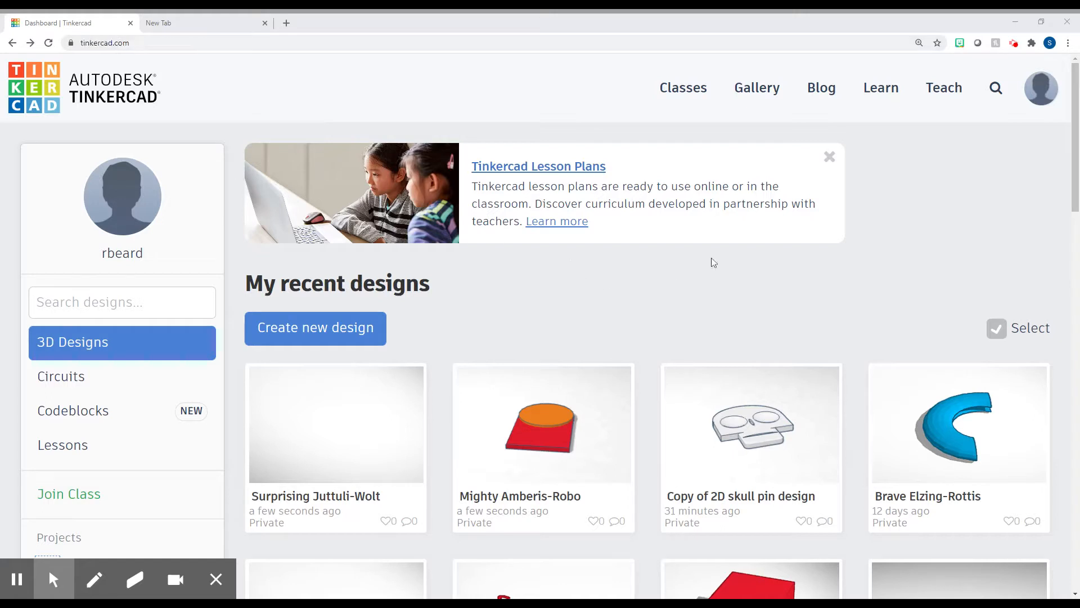
mouse_move(382, 321)
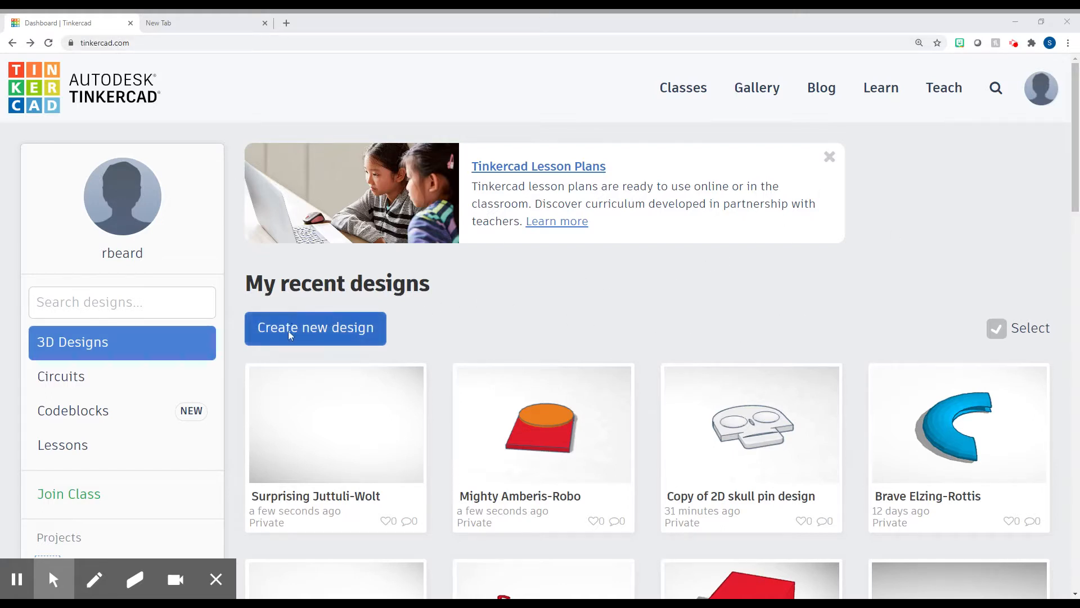
- Create a new blank 3D design from the Tinkercad dashboard
left_click(315, 327)
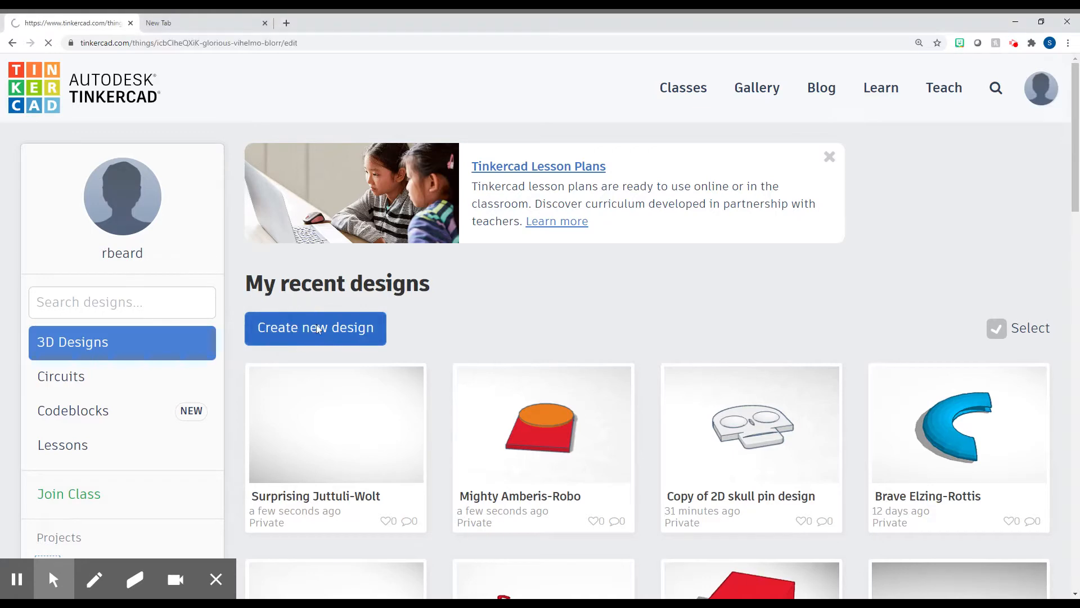
- Place a red Box from Basic Shapes on the workplane and orbit the view around it
left_click(315, 328)
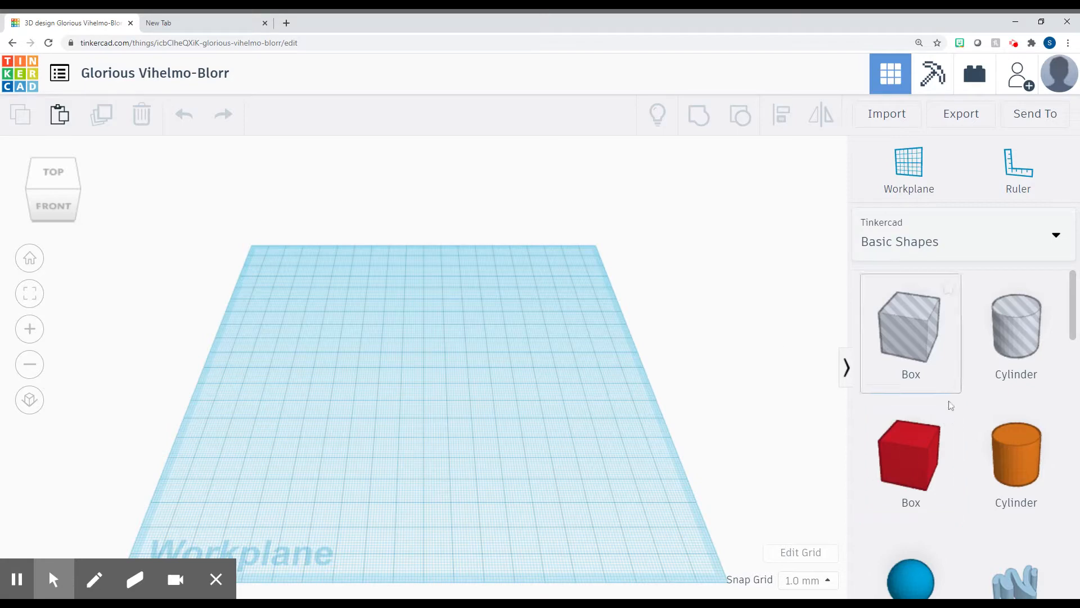
mouse_move(911, 454)
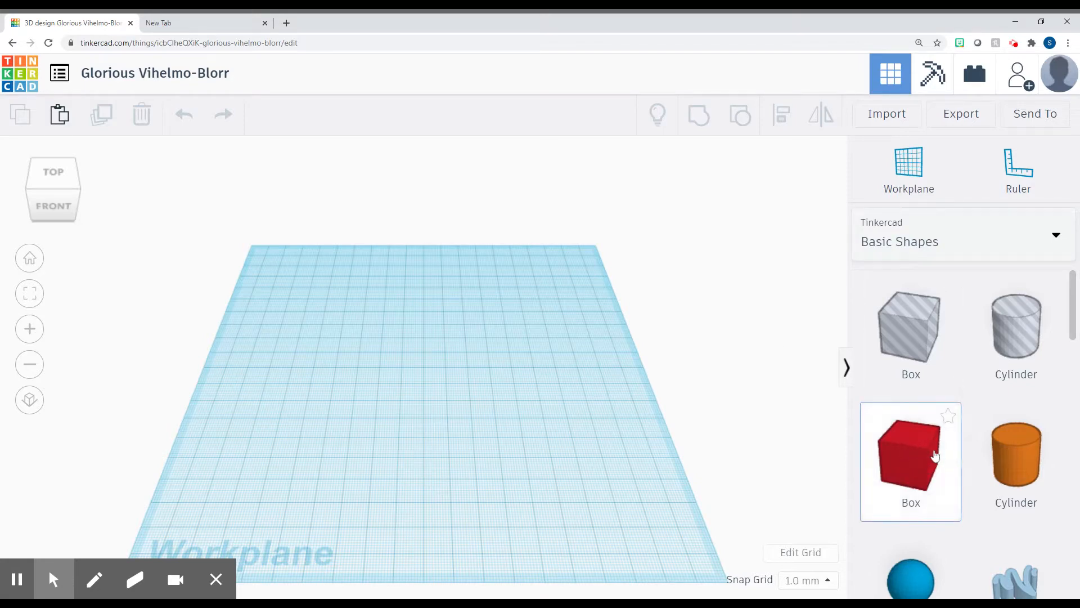
left_click(911, 452)
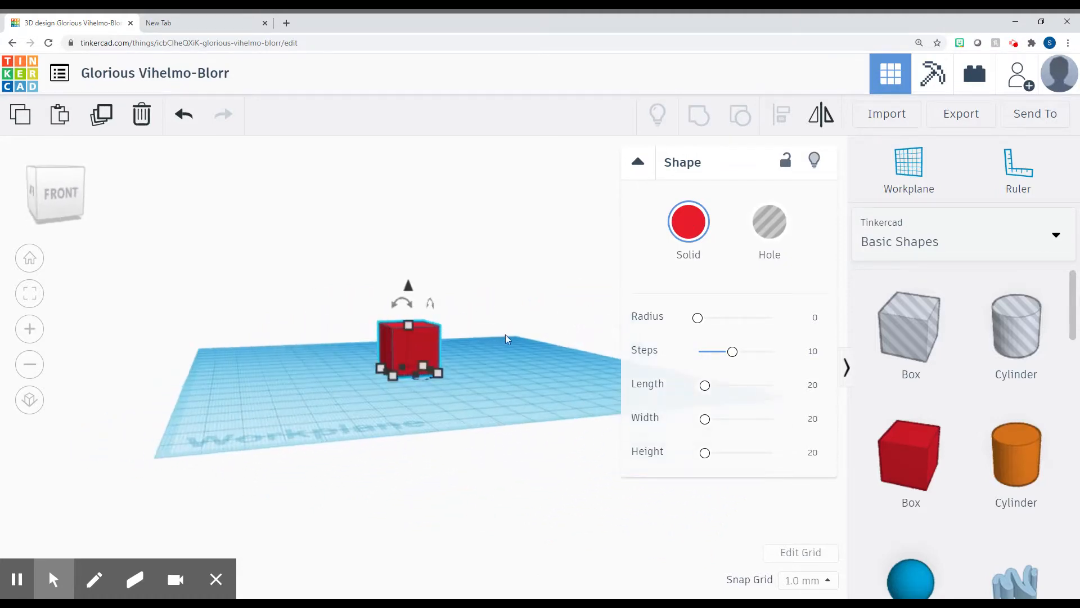
left_click(313, 347)
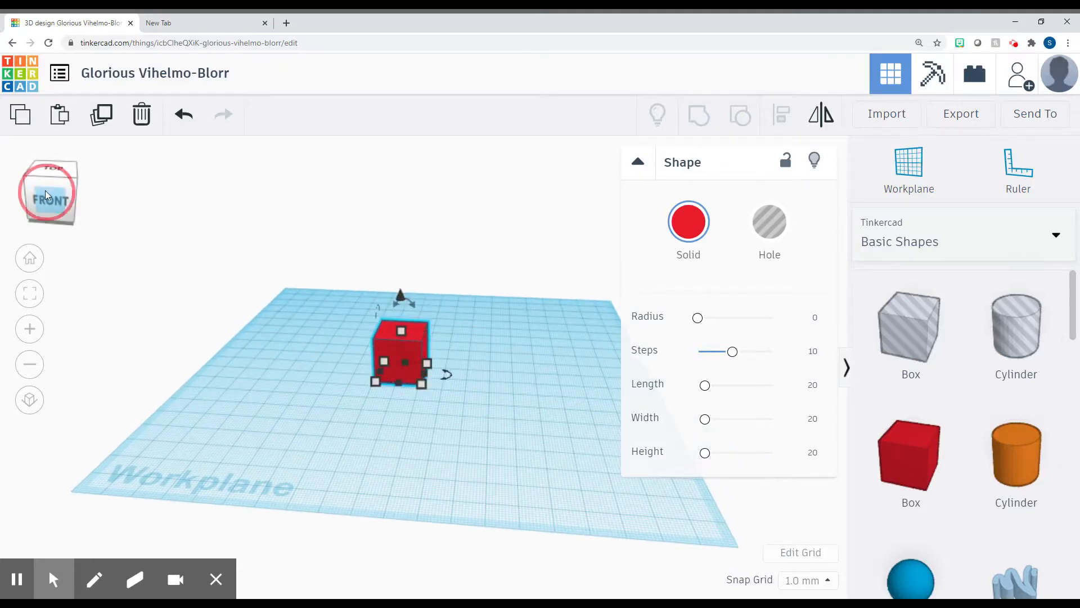
left_click(48, 193)
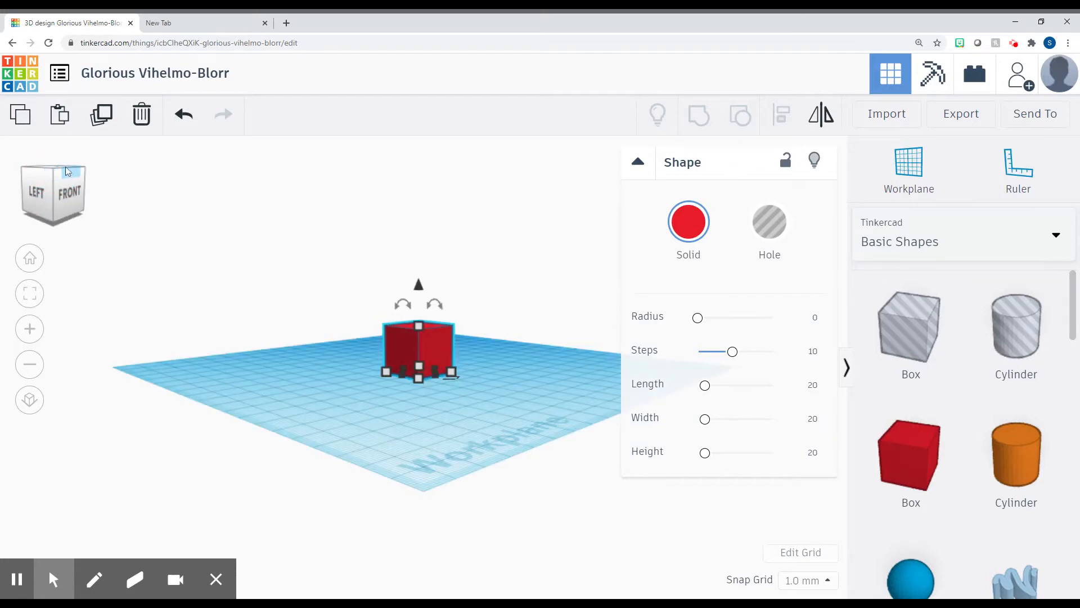
left_click(71, 170)
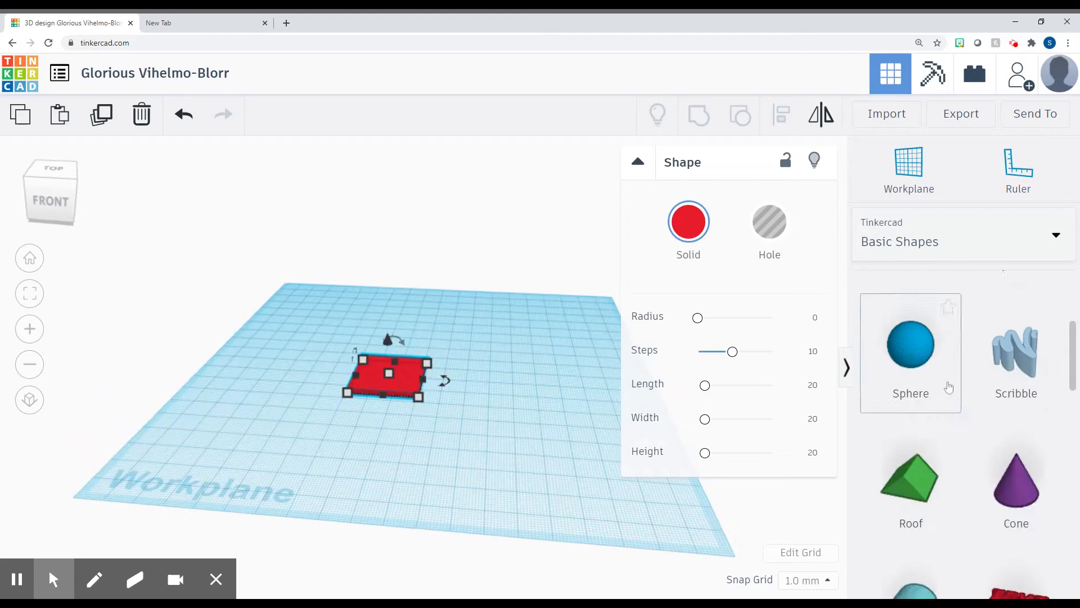
- Rotate a teal Round Roof half-disc flat and fit it flush against the slab's end
scroll("down", 3)
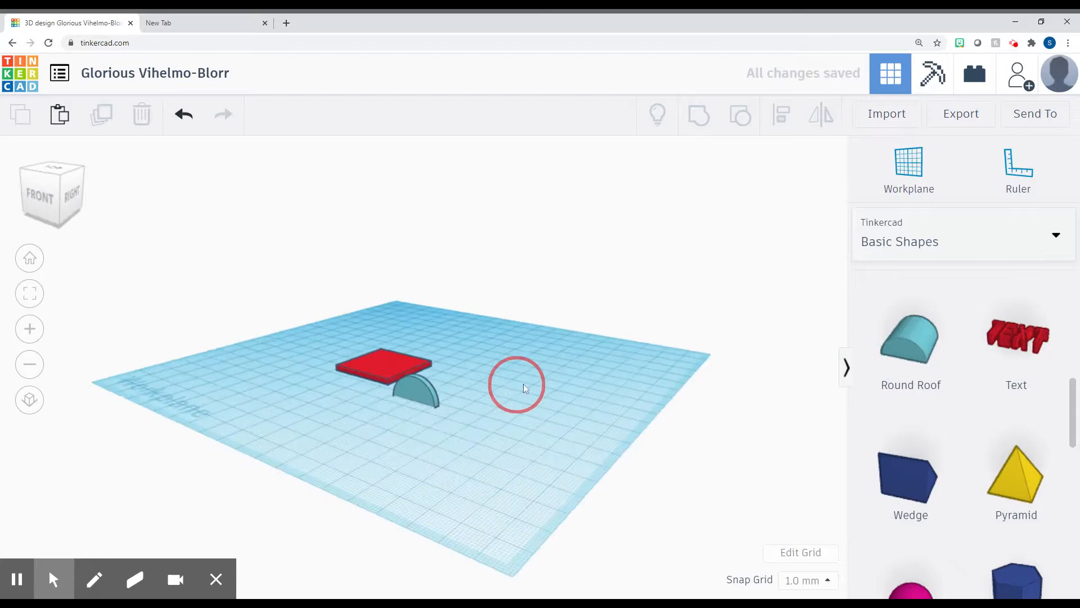
left_click(406, 386)
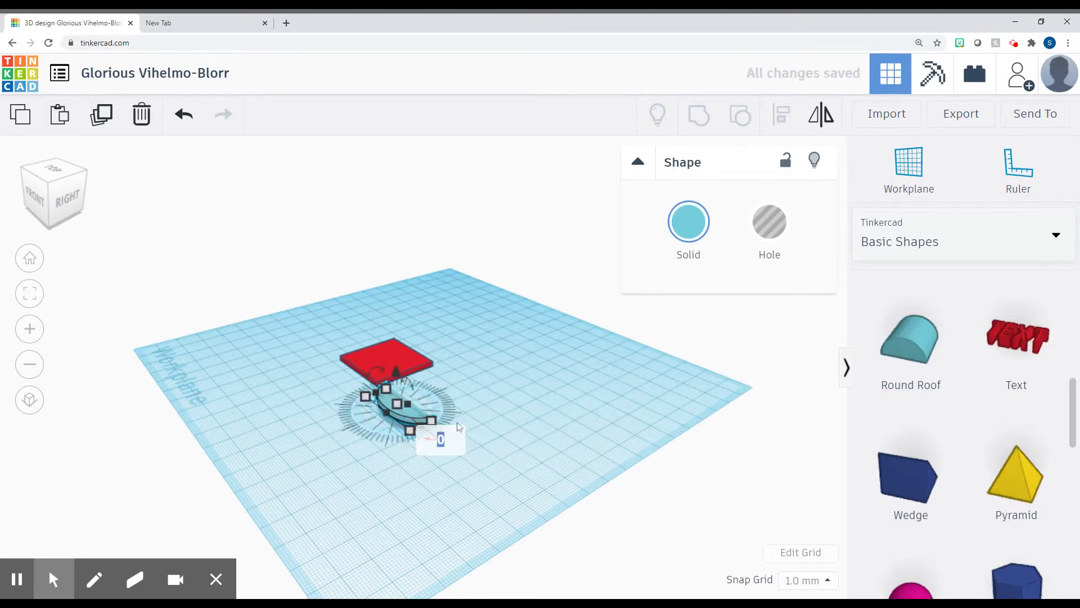
left_click(527, 348)
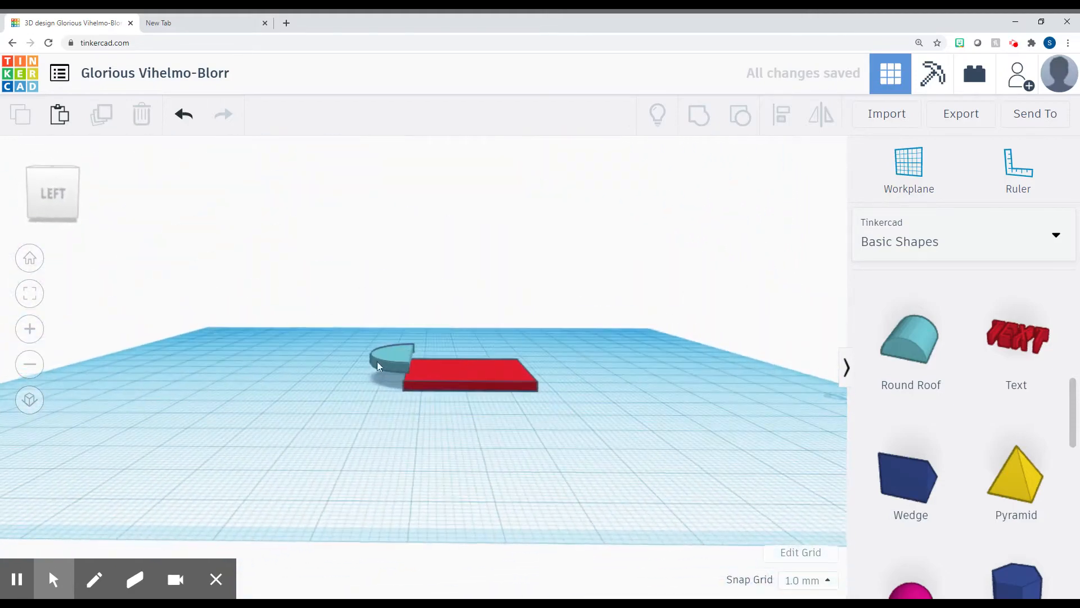
left_click(391, 358)
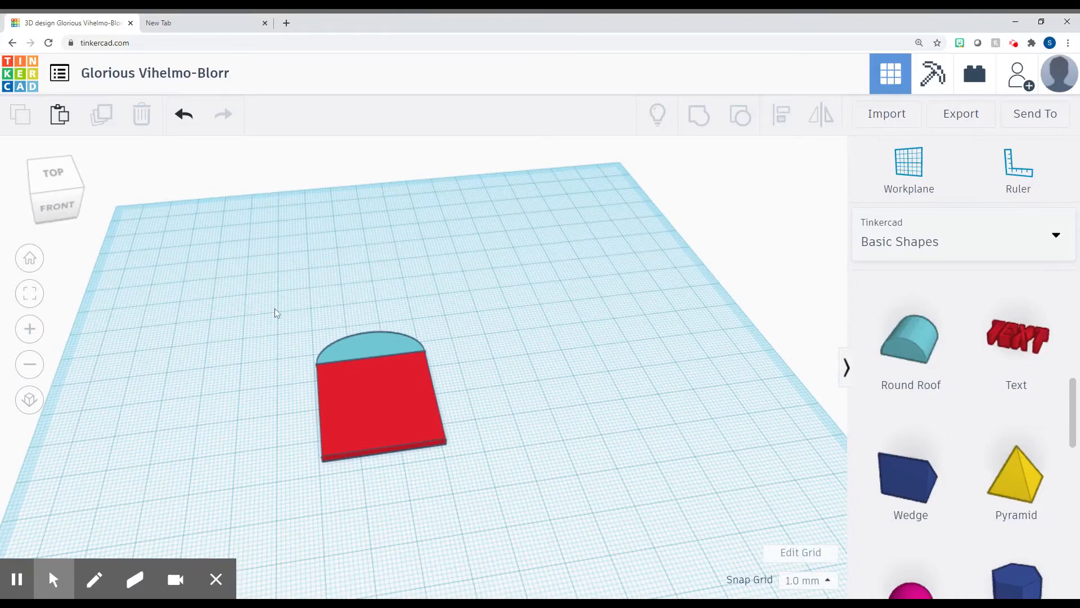
- Select the red slab and the teal half-disc together
left_click(379, 396)
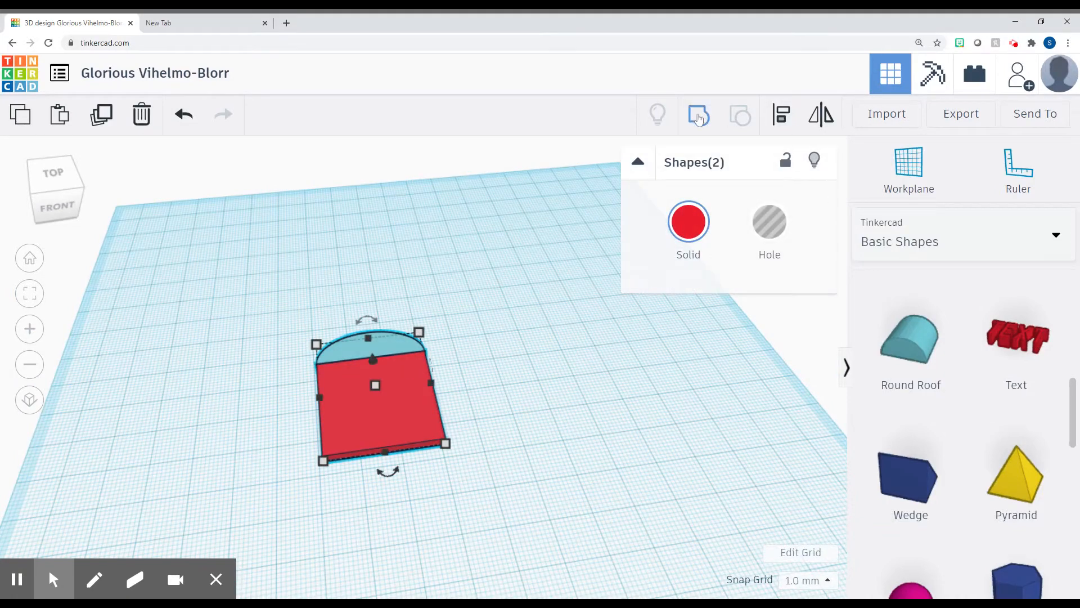
mouse_move(698, 115)
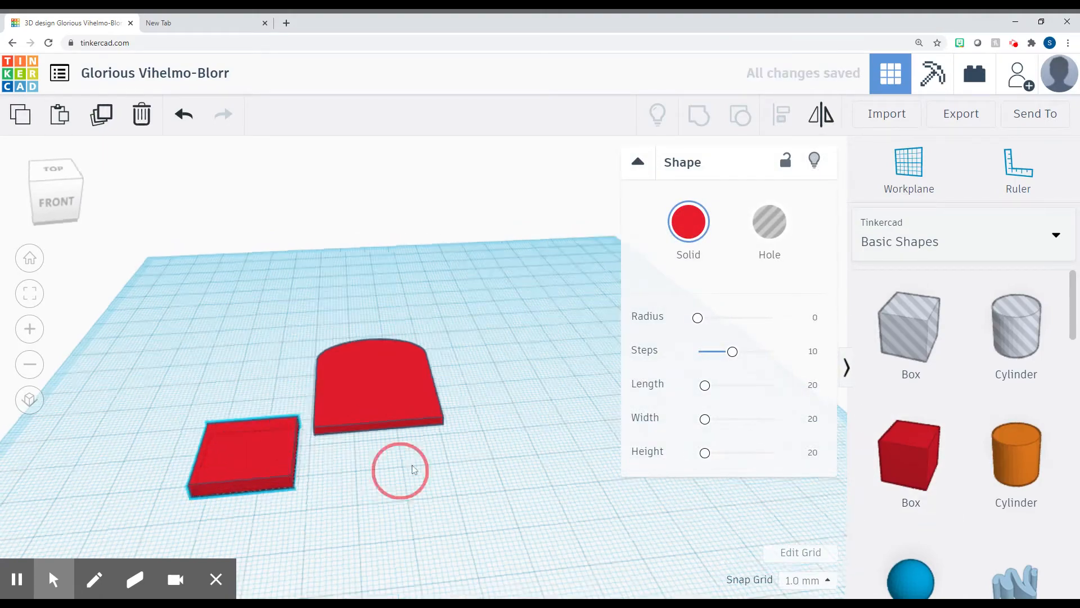
- Fit the loose slab along the tombstone's bottom edge as a thin strip sized 3.00
left_click(243, 454)
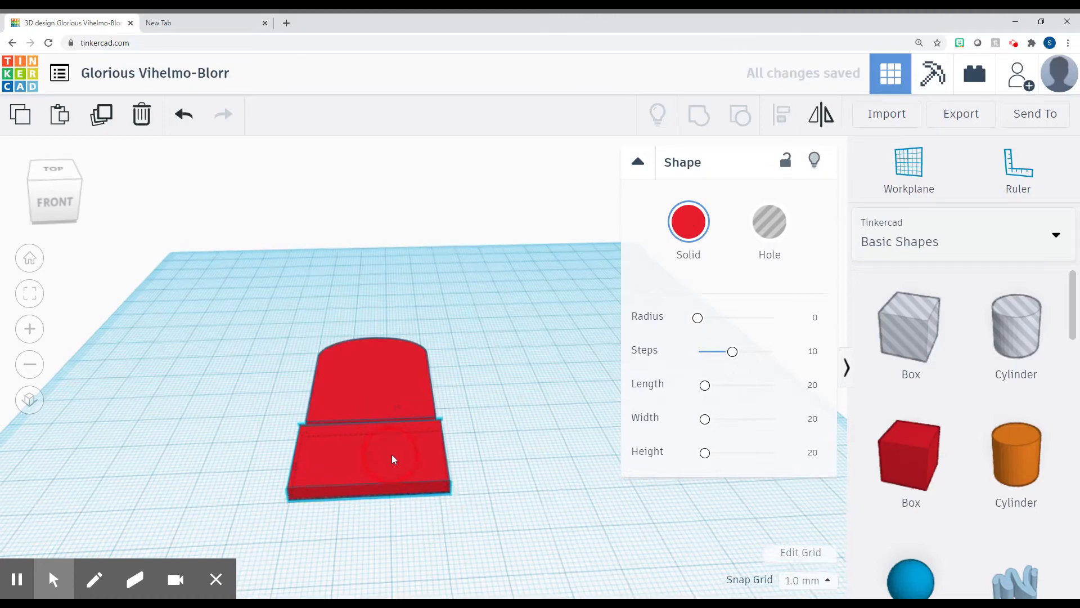
left_click(393, 460)
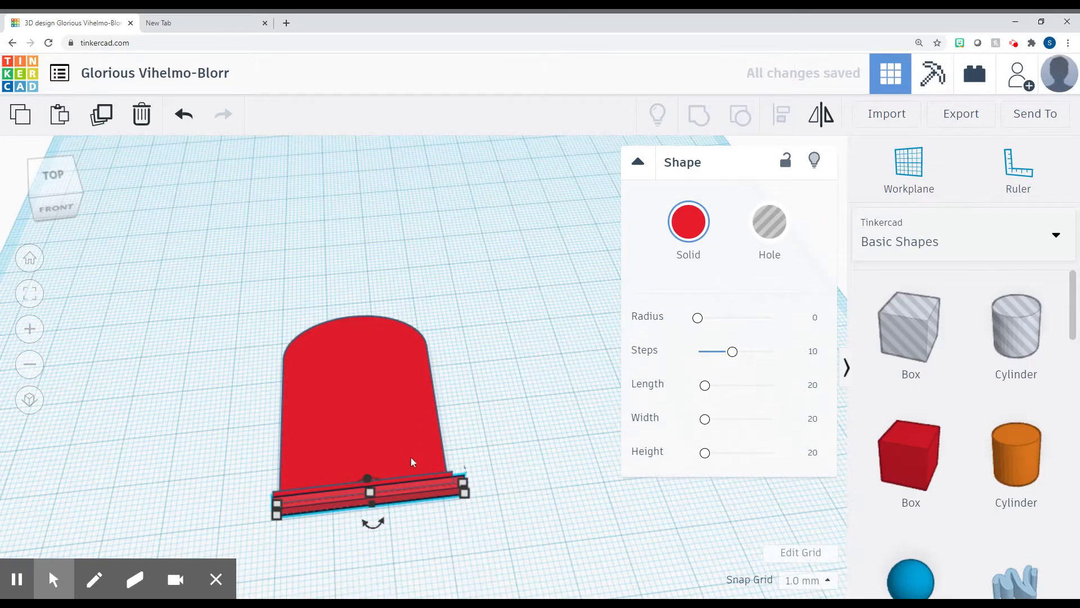
left_click(461, 491)
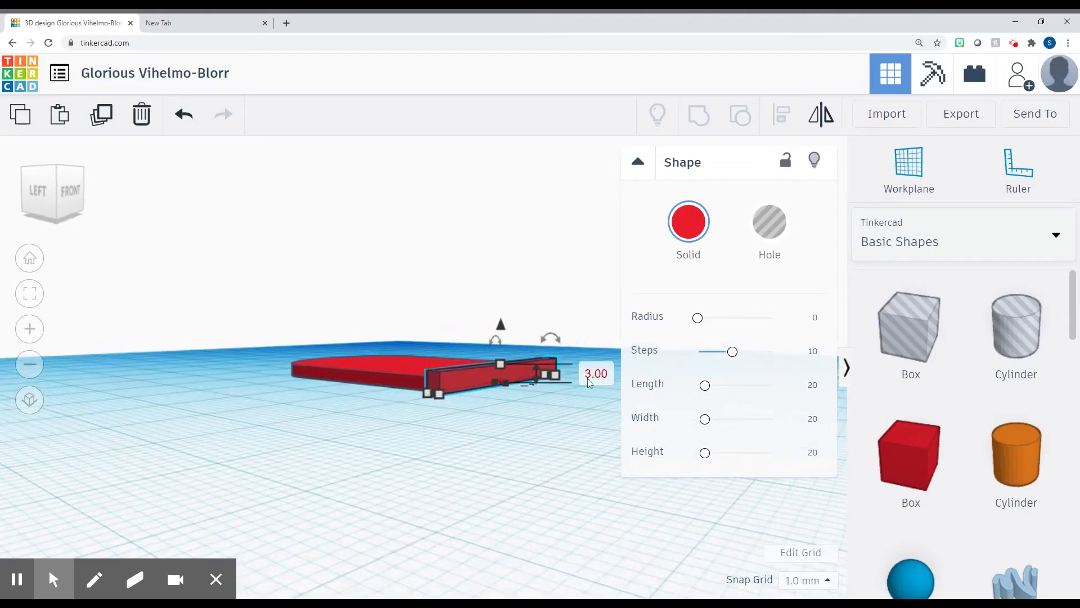
left_click(548, 269)
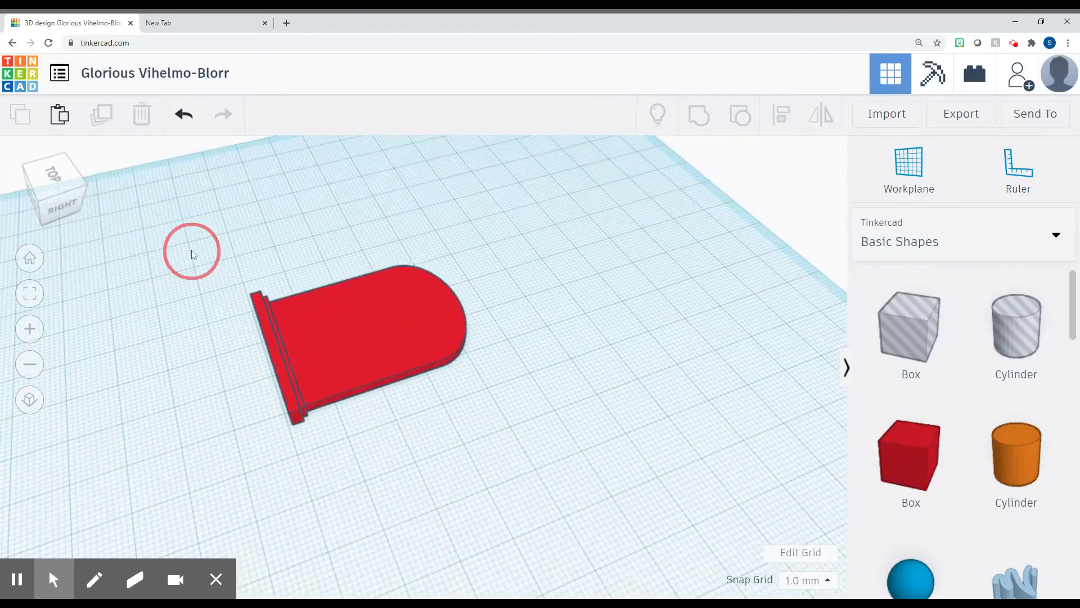
- Select all tombstone pieces and group them into one shape
left_click(358, 337)
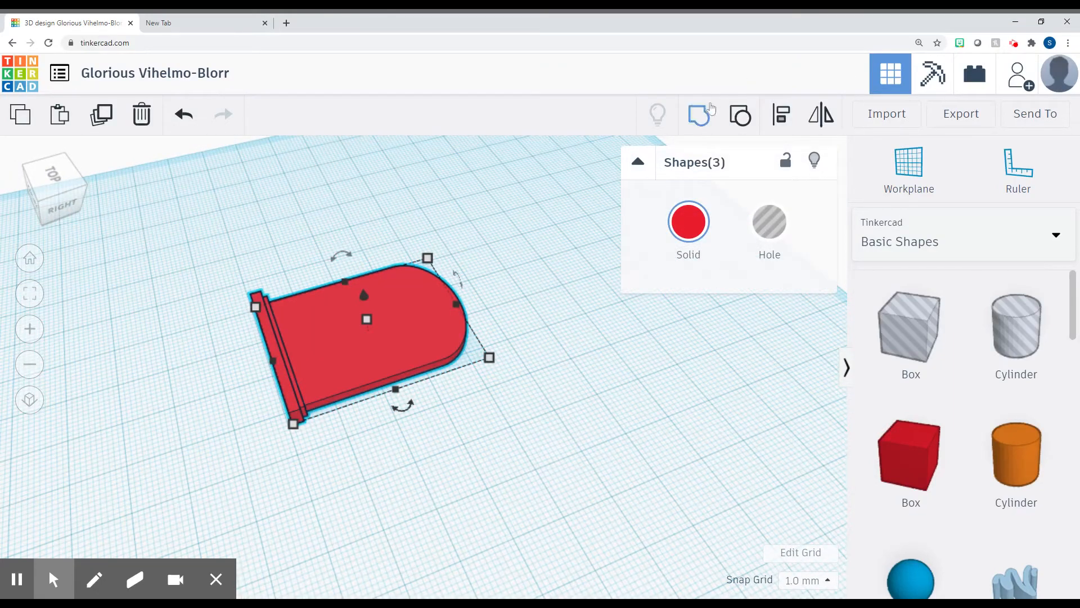
mouse_move(708, 114)
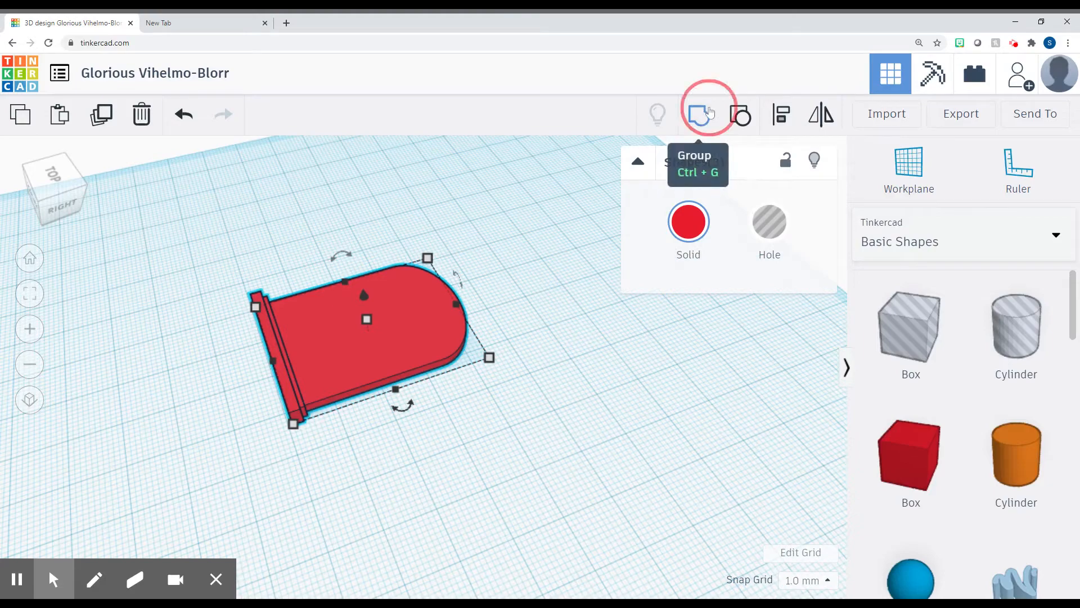
left_click(708, 114)
type("tinkercad sku")
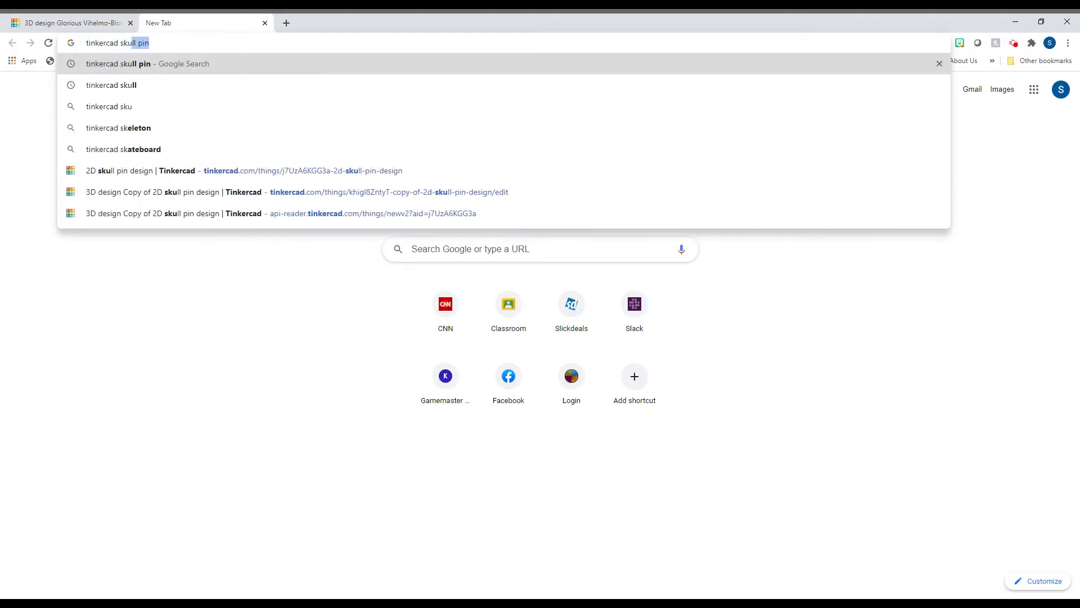
- Search 'tinkercad skull pin', open the 2D skull pin design result, and Copy and Tinker it
key("Return")
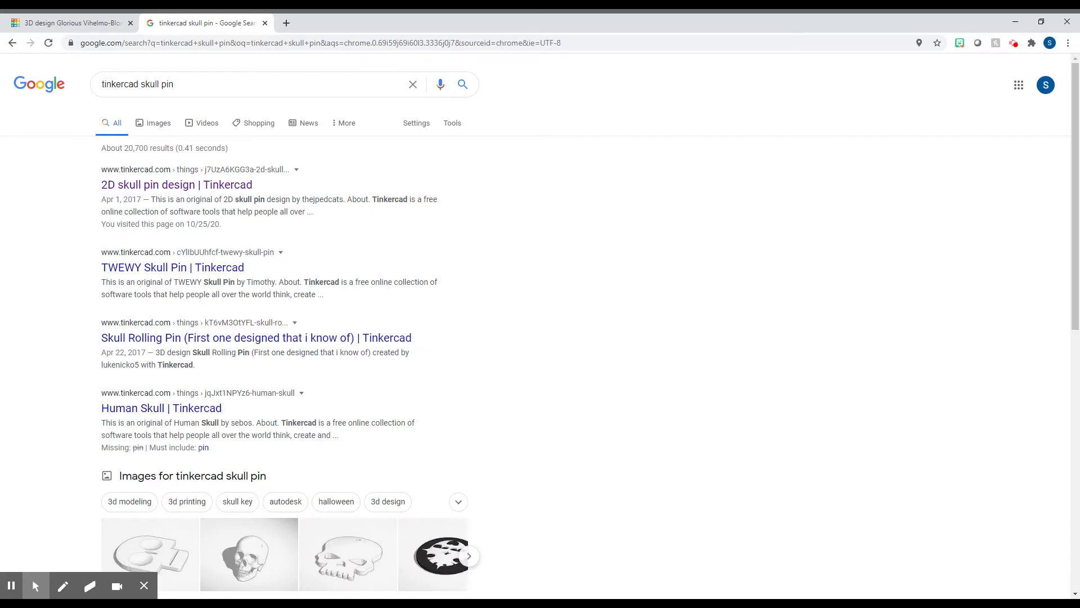
left_click(176, 185)
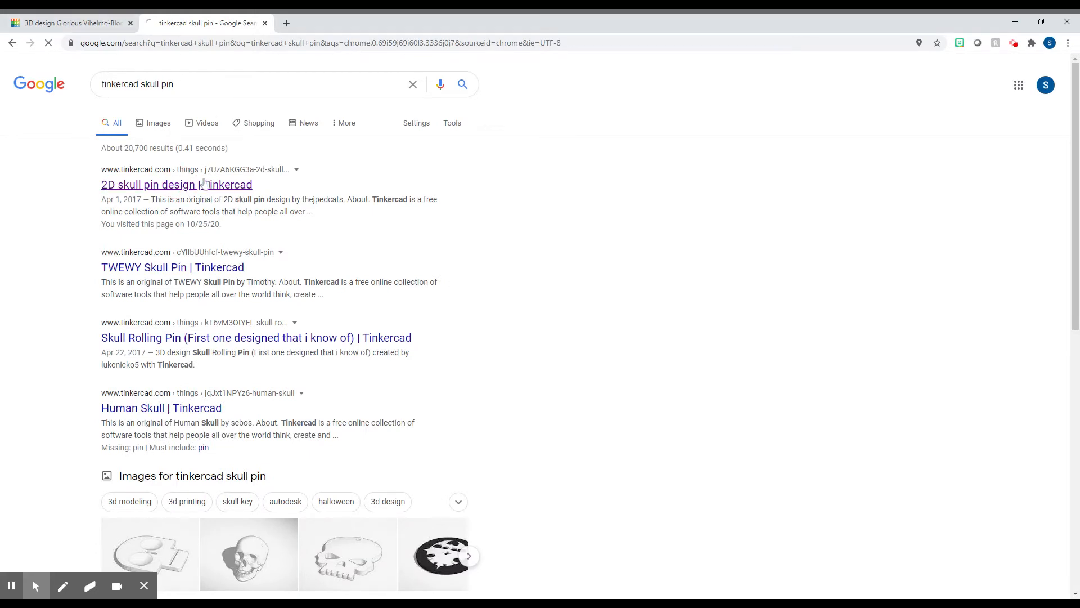
left_click(176, 184)
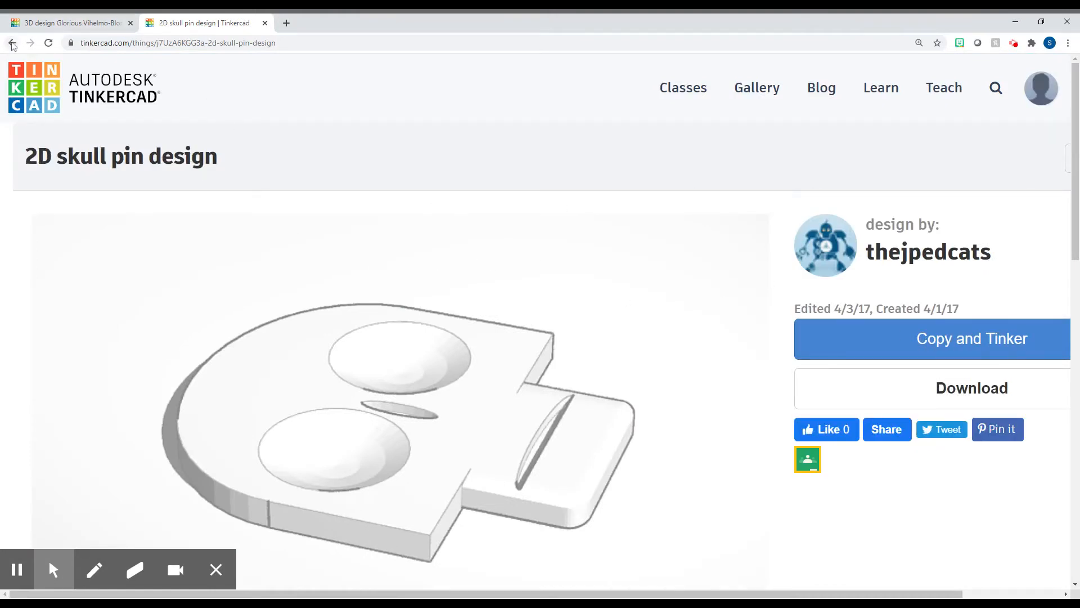
left_click(12, 42)
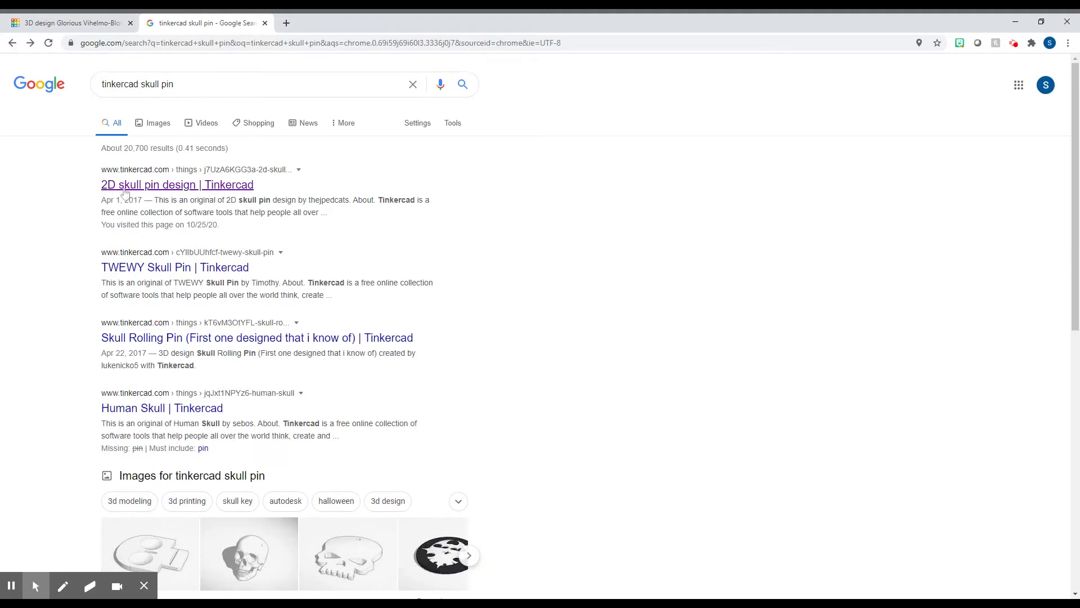
left_click(176, 185)
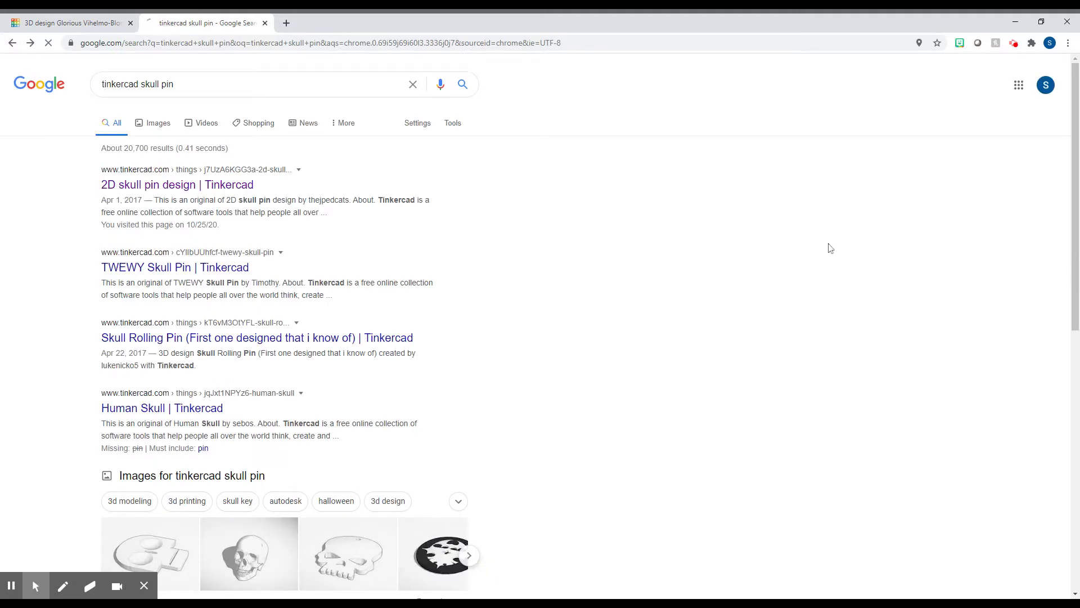
left_click(177, 184)
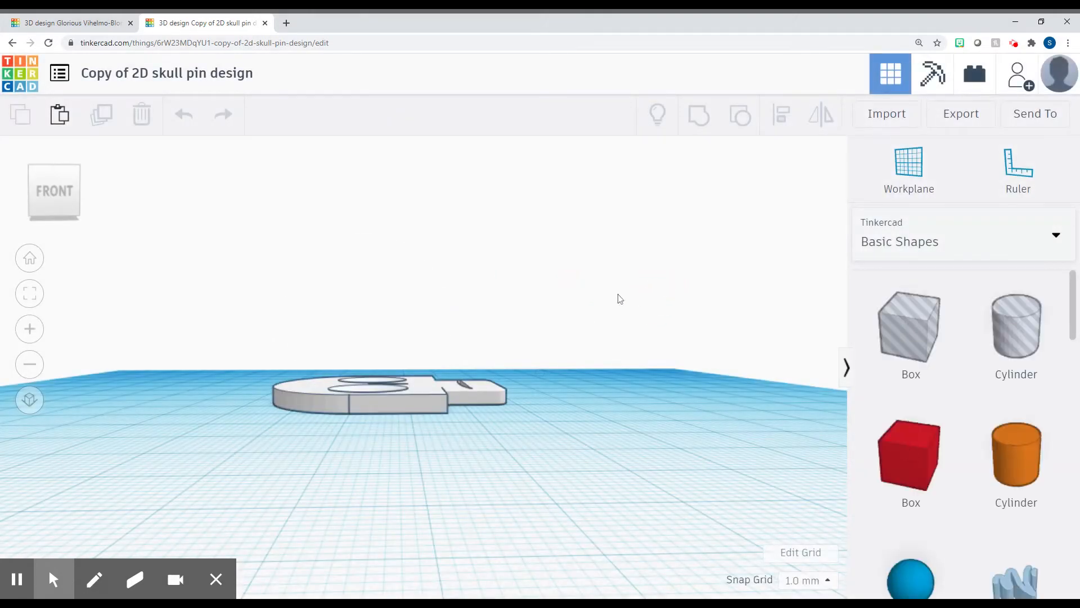
mouse_move(356, 328)
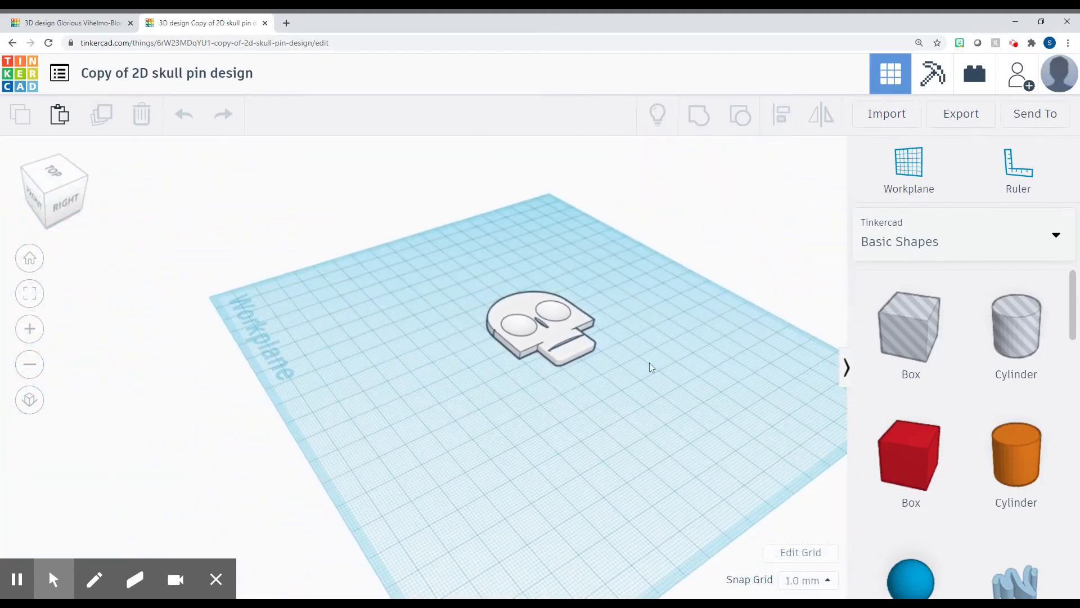
- Select and copy the skull in the copied pin design, then return to the tombstone tab
left_click(541, 327)
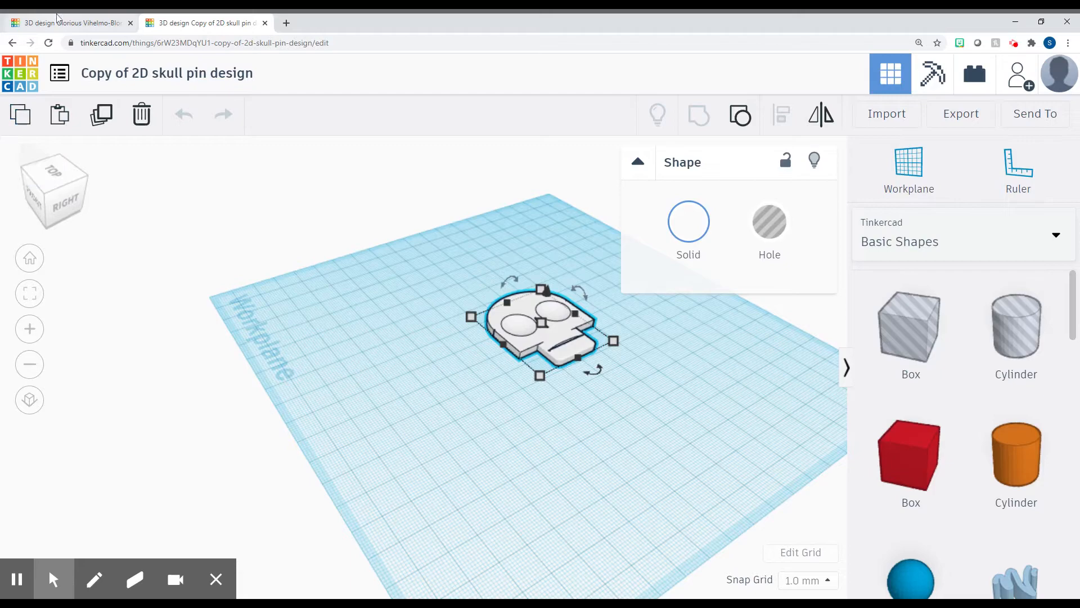
left_click(66, 23)
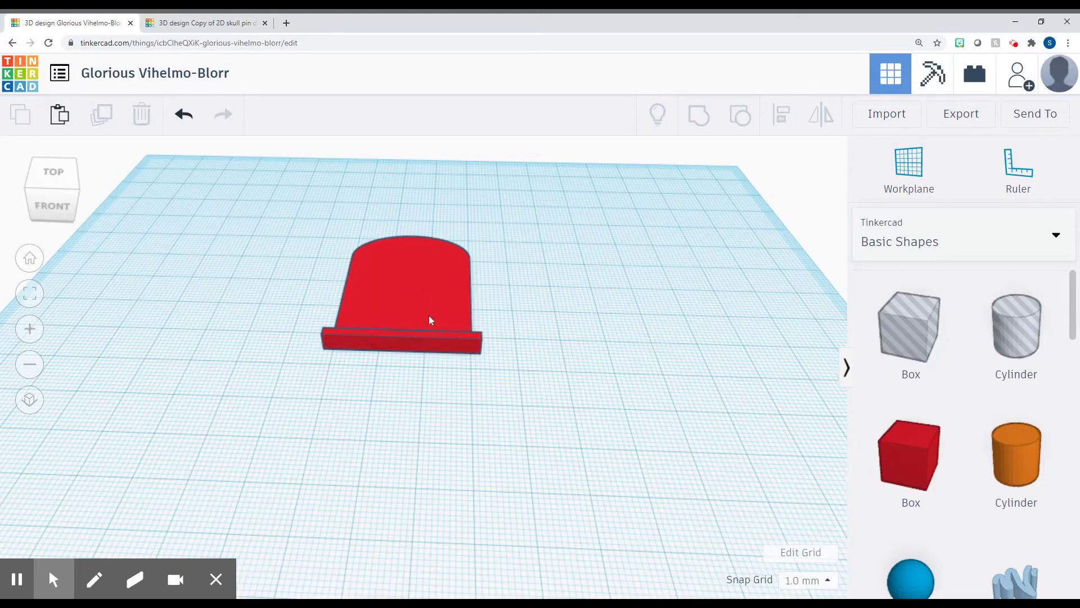
mouse_move(60, 115)
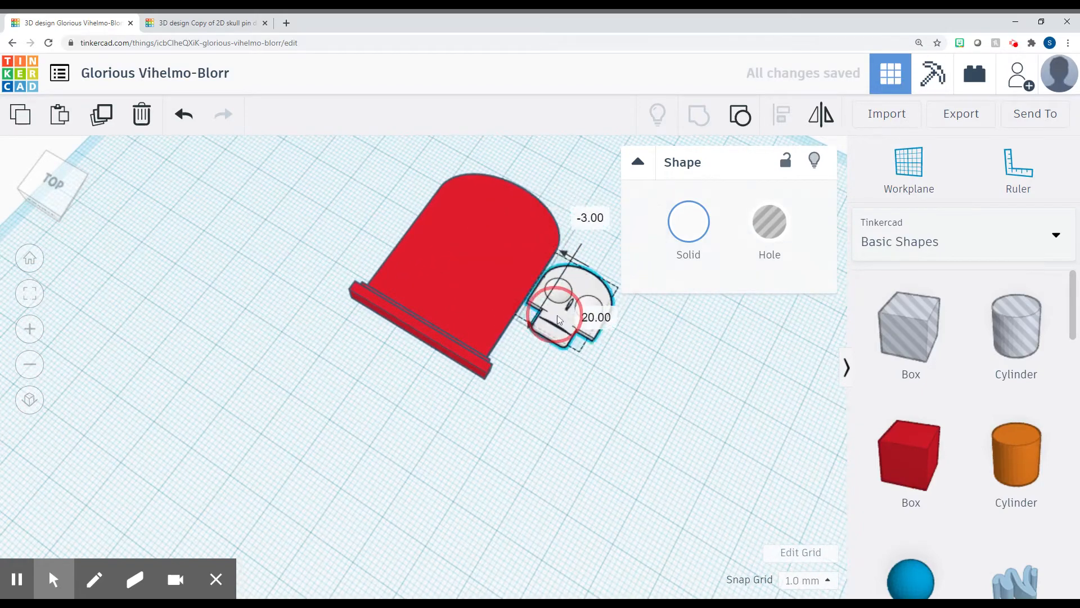
- Drag the pasted skull onto the tombstone face and check its placement from Top view
left_click_drag(413, 276, 413, 379)
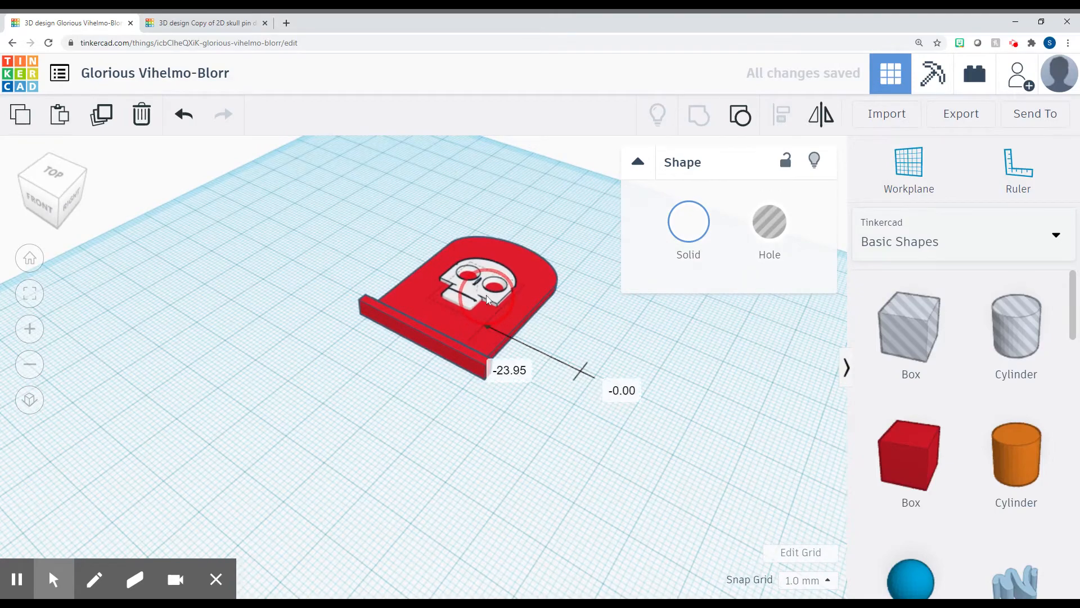
left_click(52, 168)
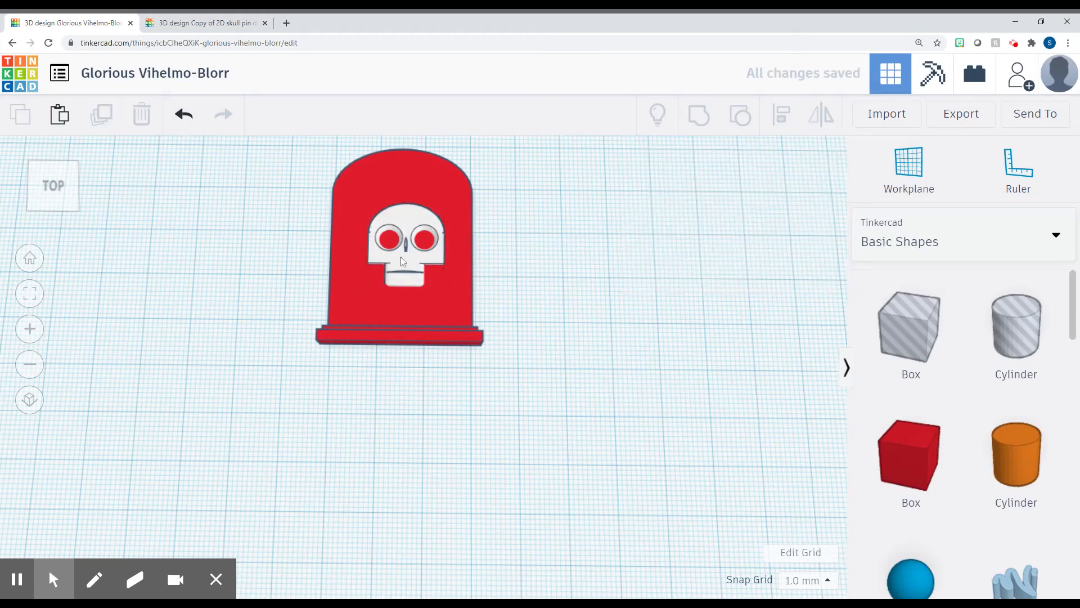
left_click(400, 248)
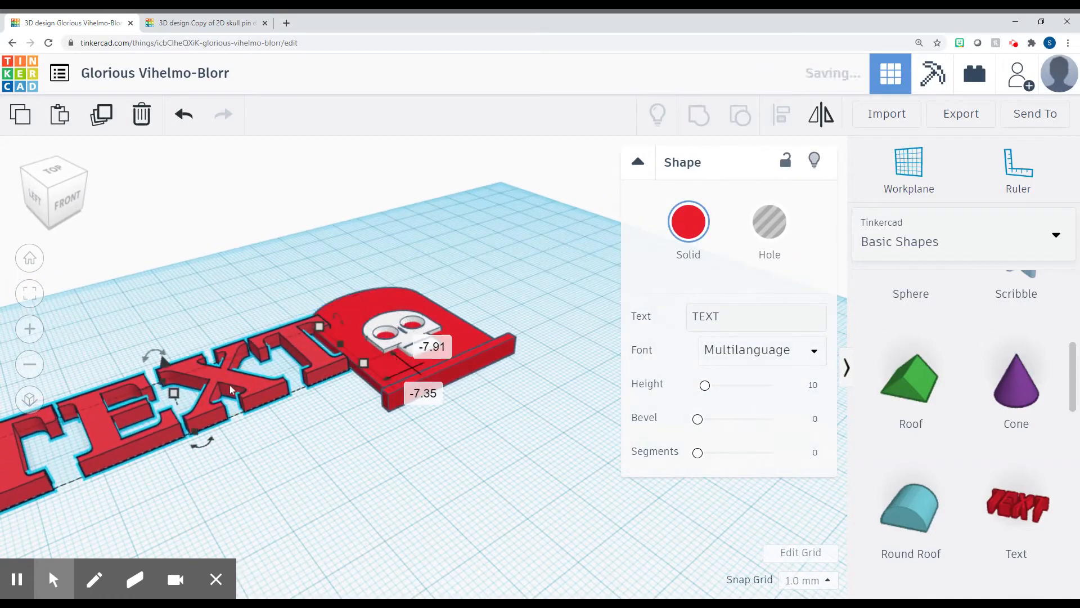
- Drop a Text shape on the workplane left of the tombstone and select it
left_click(688, 221)
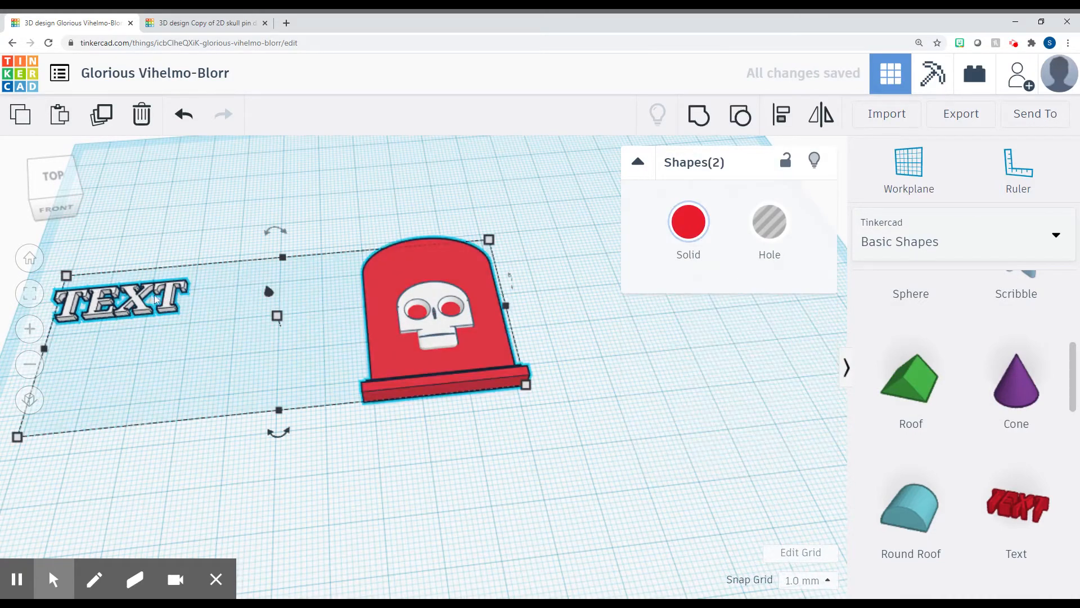
left_click(120, 300)
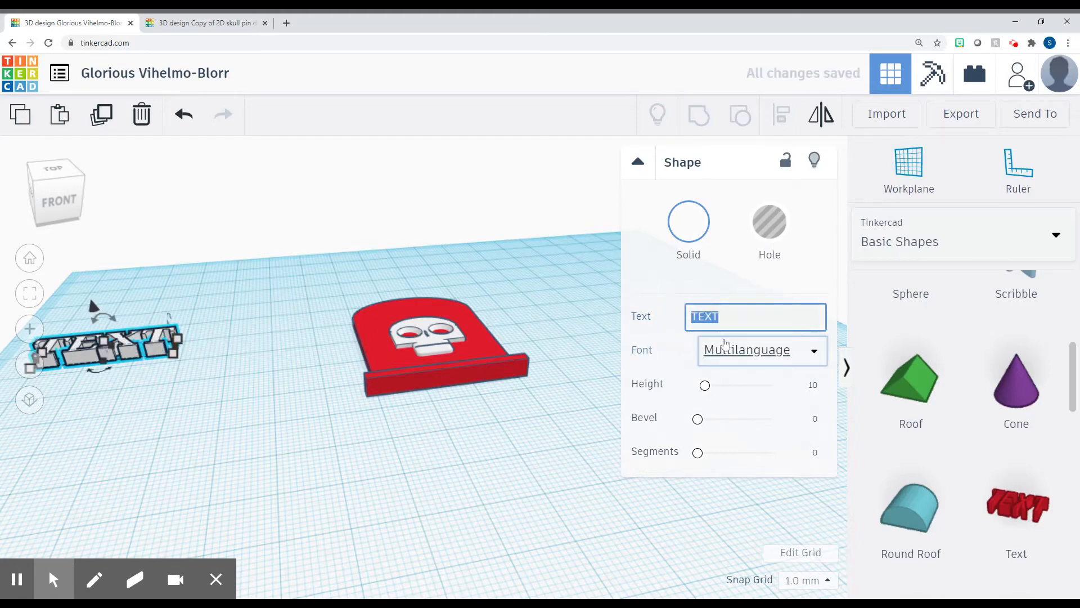
- Change the text to 'R.I.P', move it above the skull, and select the tombstone
type("R.I.P.")
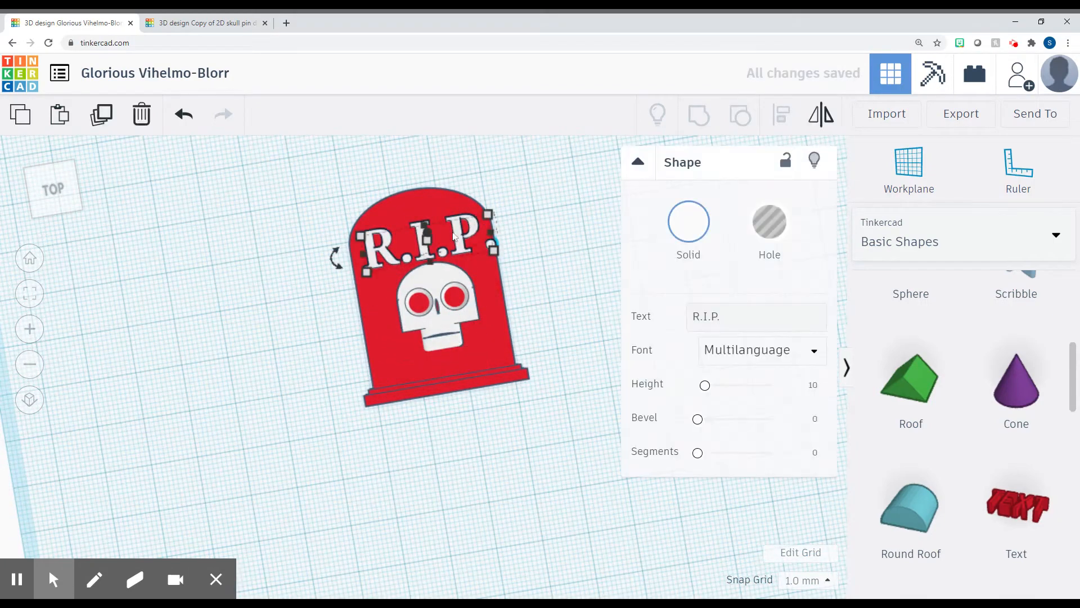
left_click(755, 316)
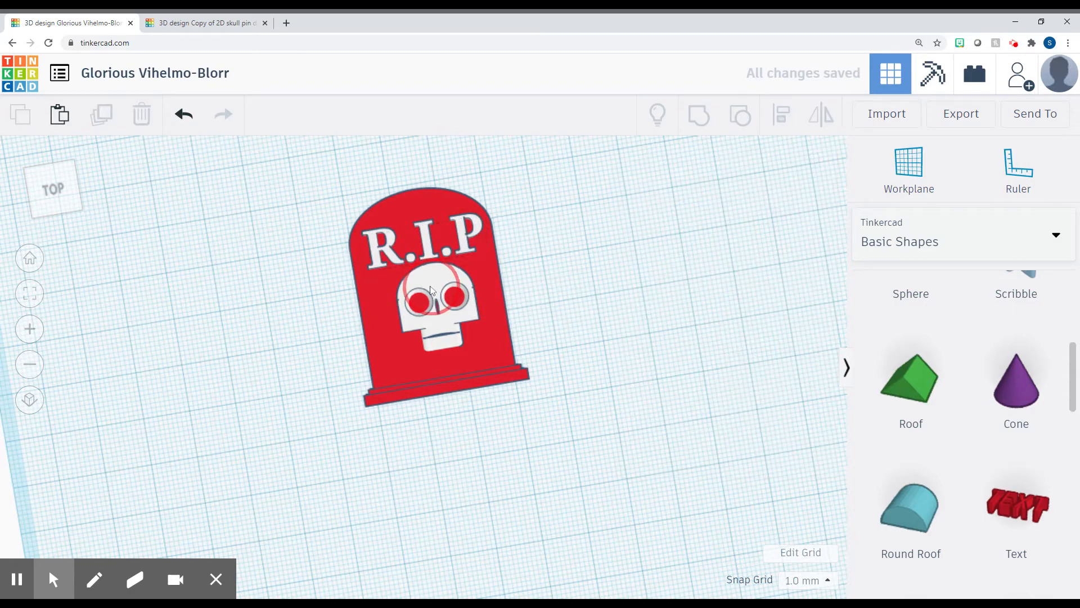
left_click(431, 310)
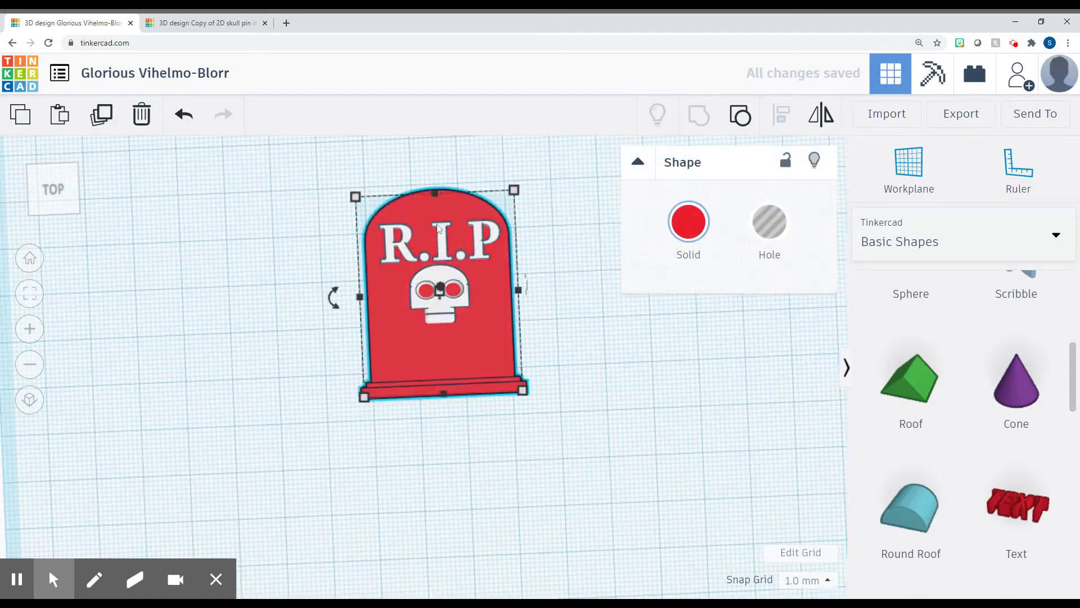
- Duplicate the R.I.P text, reword the copy to 'My Sanity' below the skull, and return to top view
left_click(448, 242)
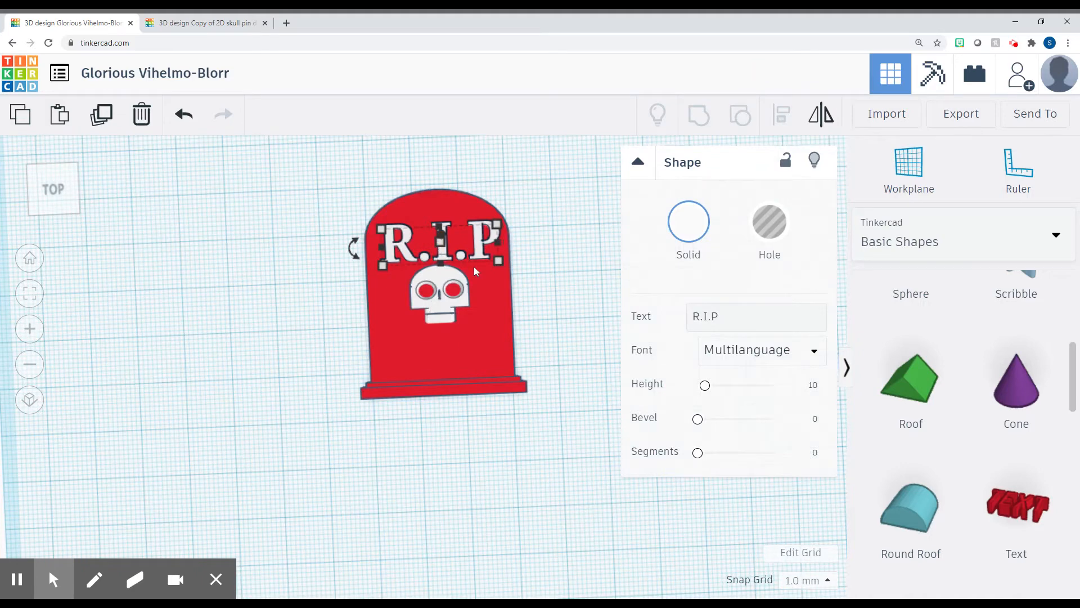
mouse_move(370, 289)
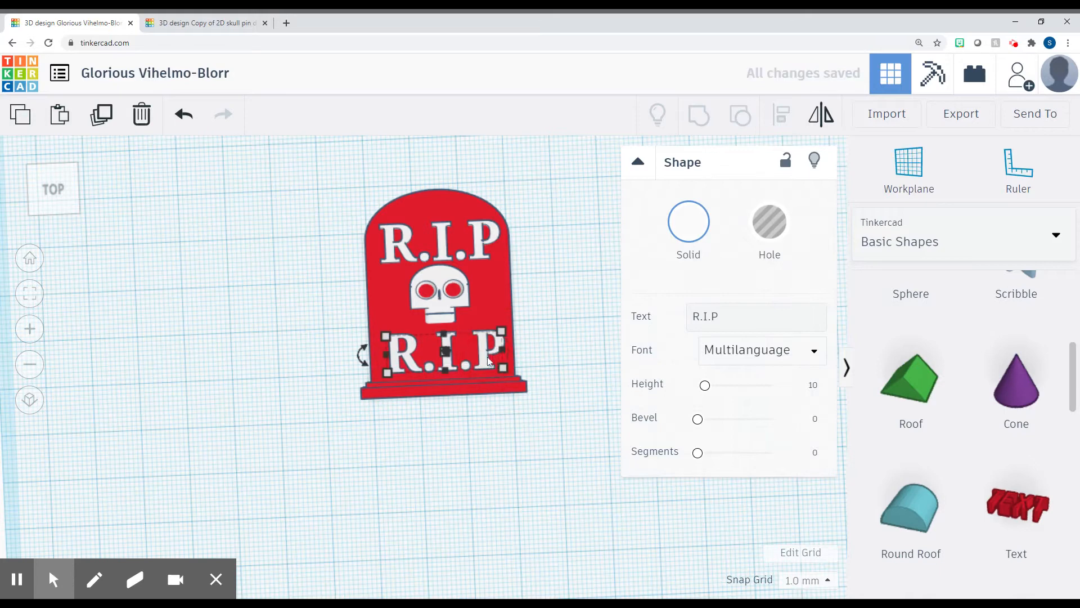
left_click(756, 317)
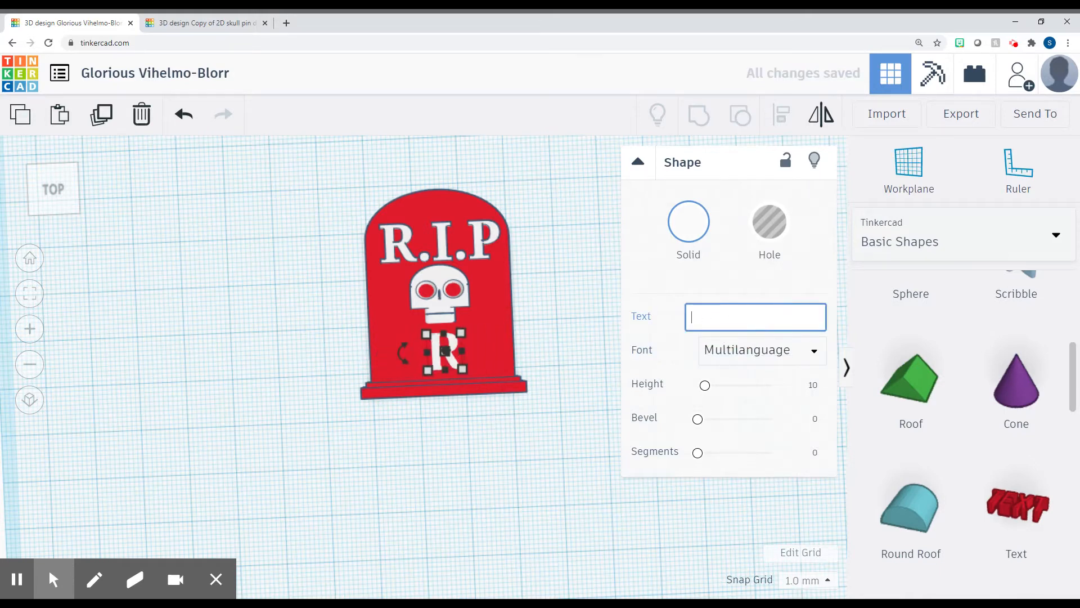
type("My Sanity")
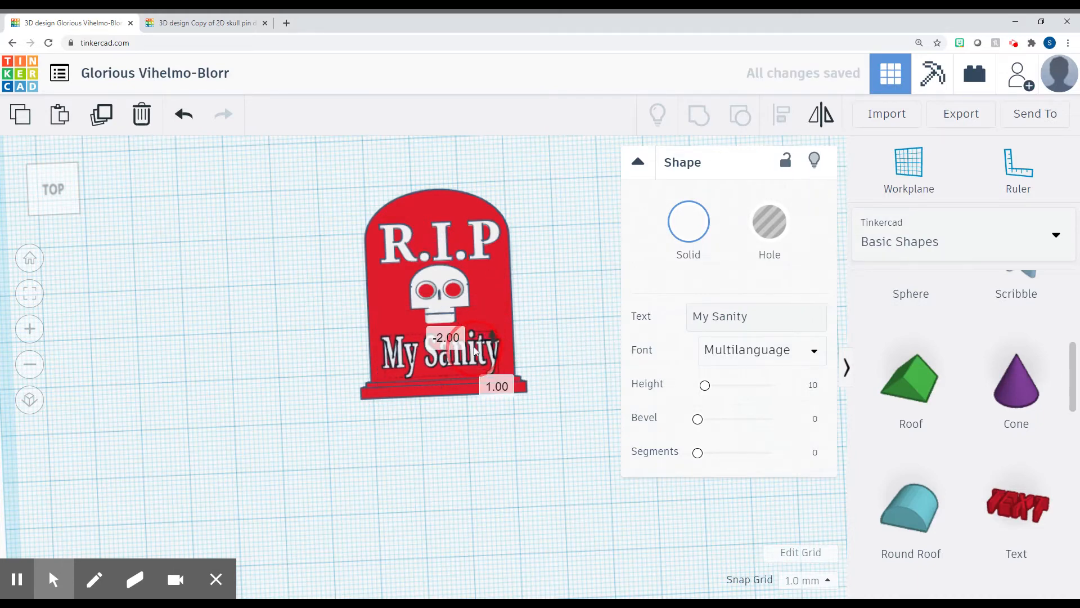
left_click(558, 347)
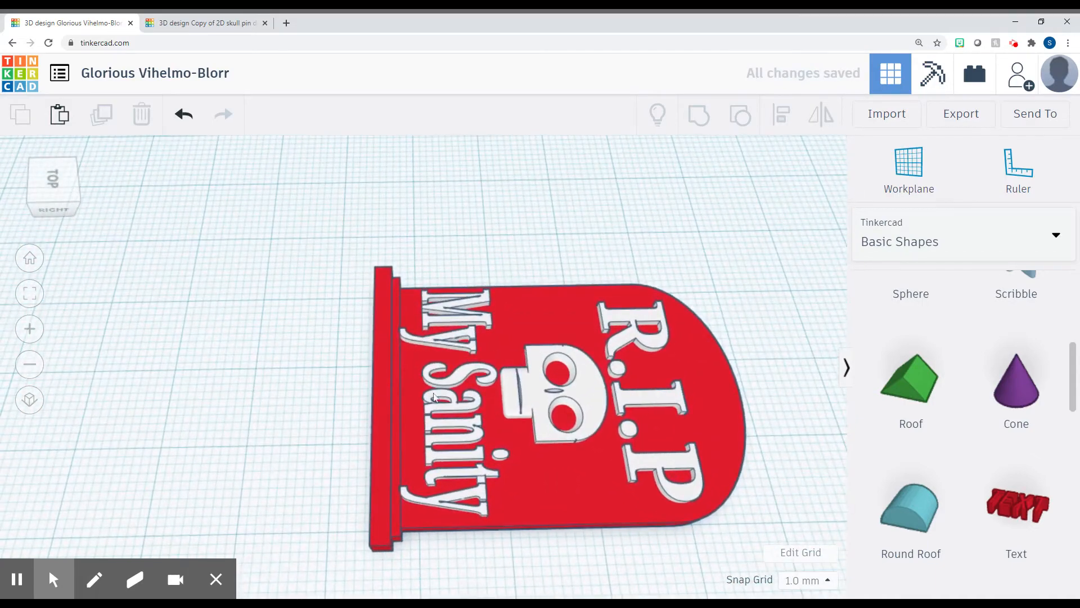
left_click(454, 386)
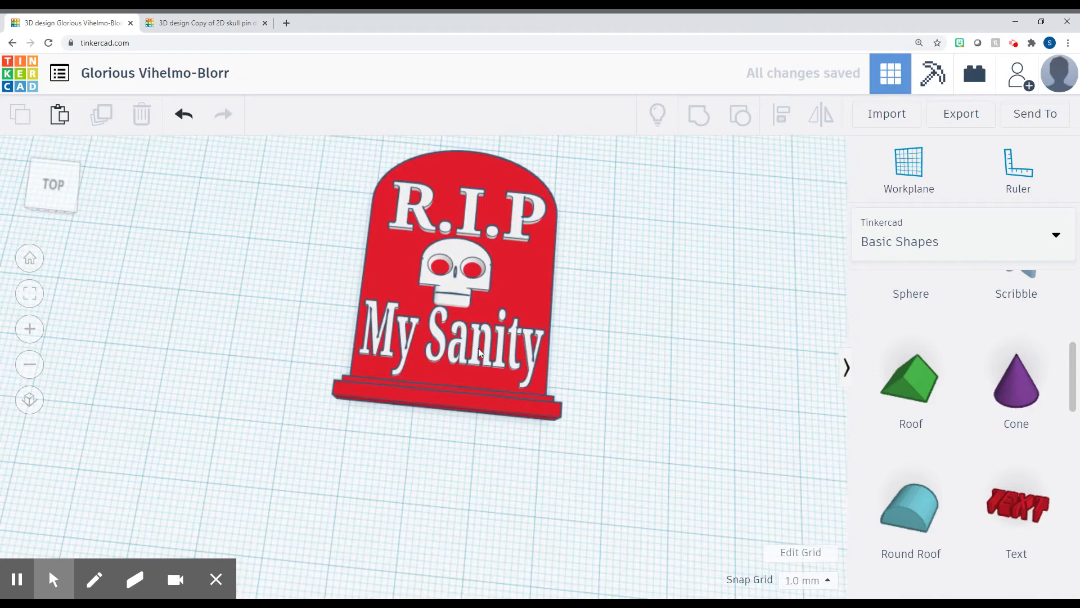
mouse_move(473, 199)
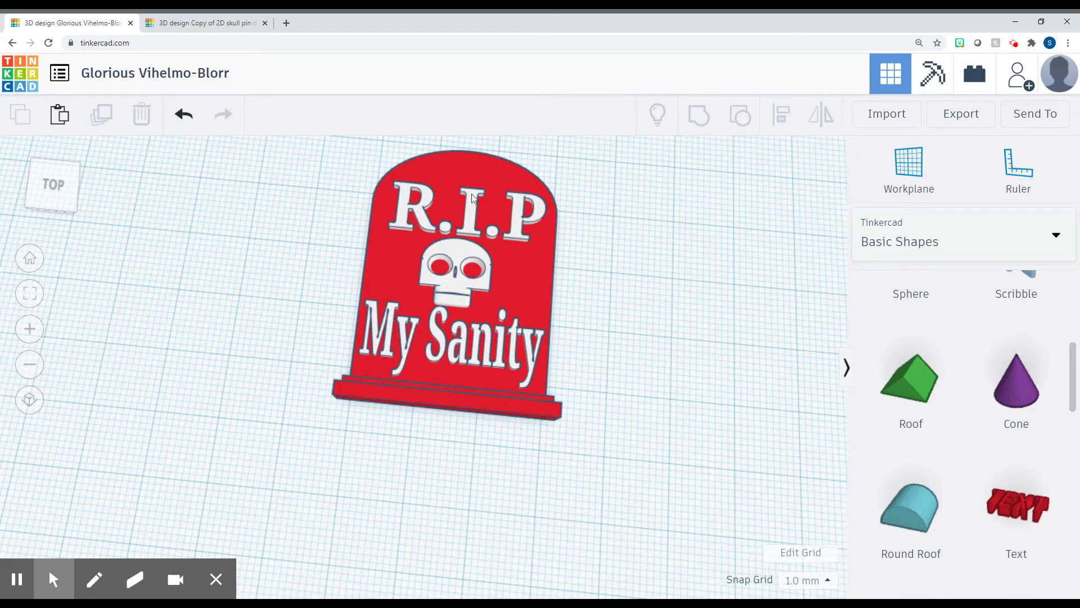
- Reword the 'My Sanity' text to 'Mr. Beard' and select all four tombstone parts
left_click(716, 296)
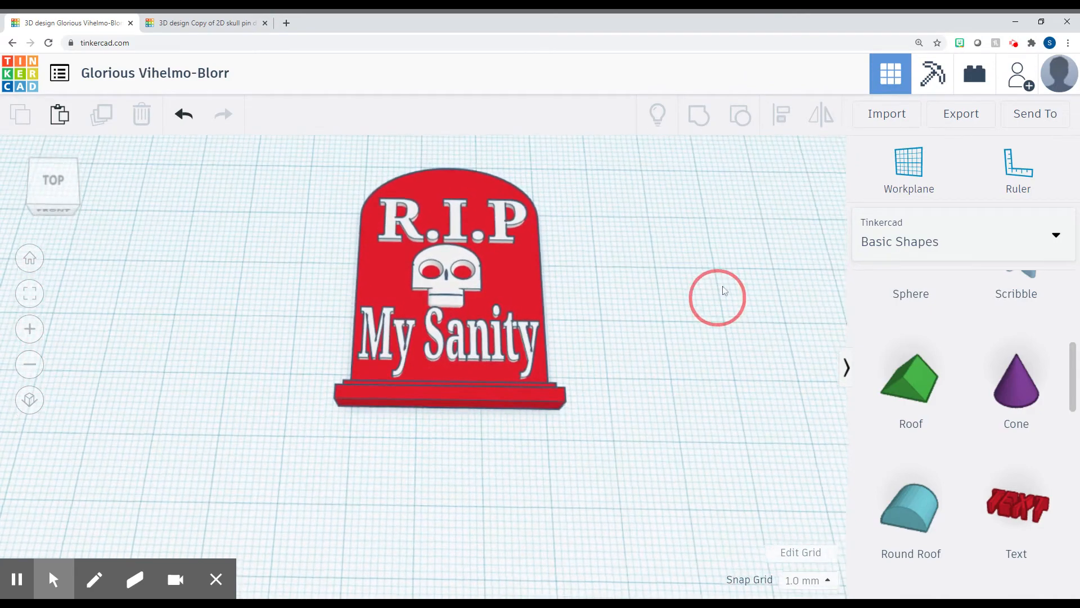
left_click(449, 290)
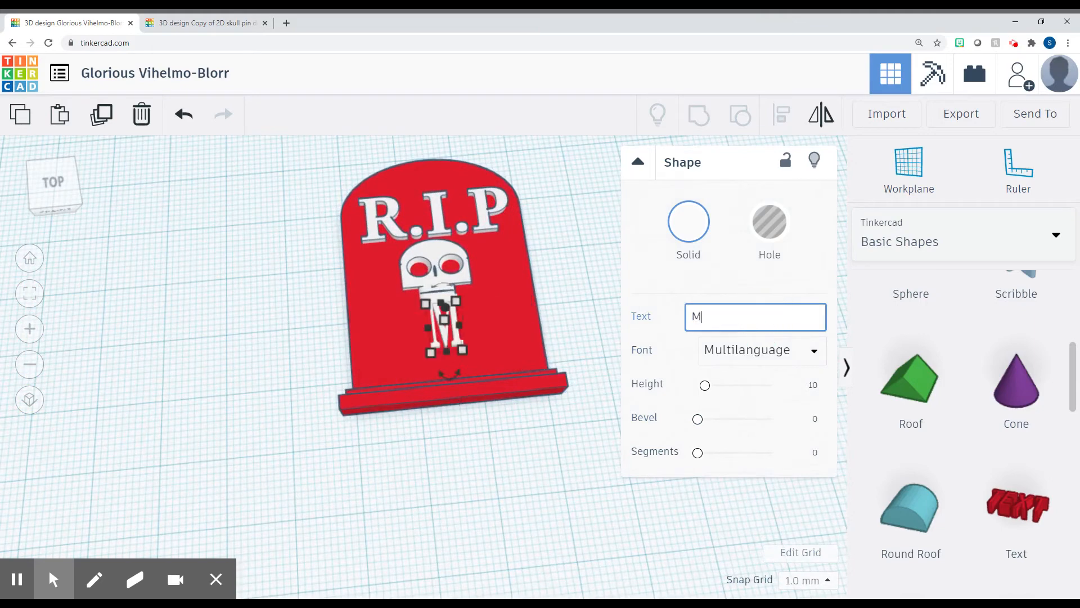
type("Mr. Beard")
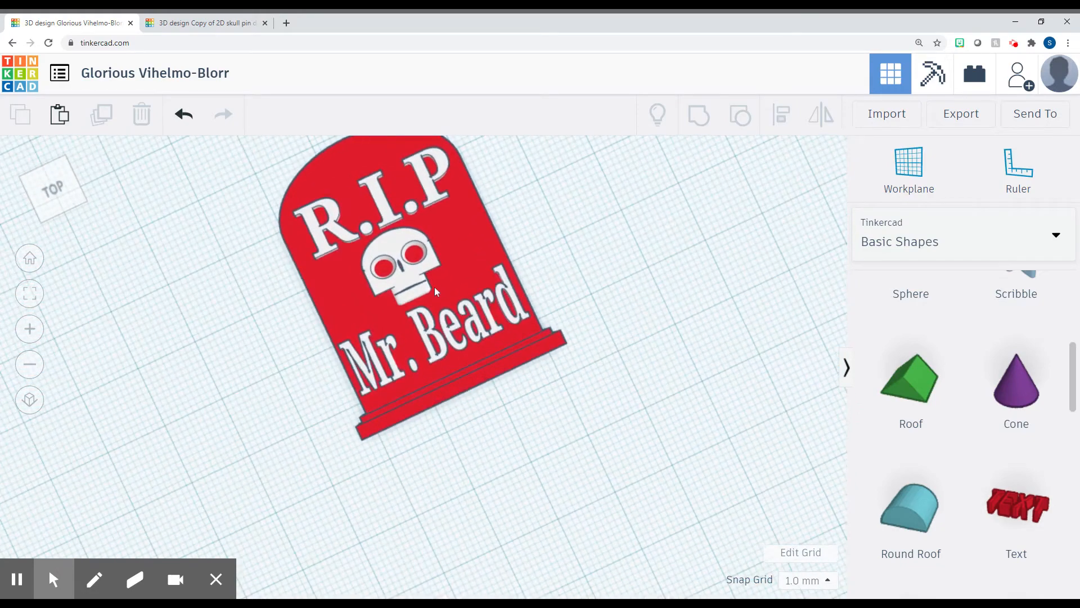
left_click(410, 262)
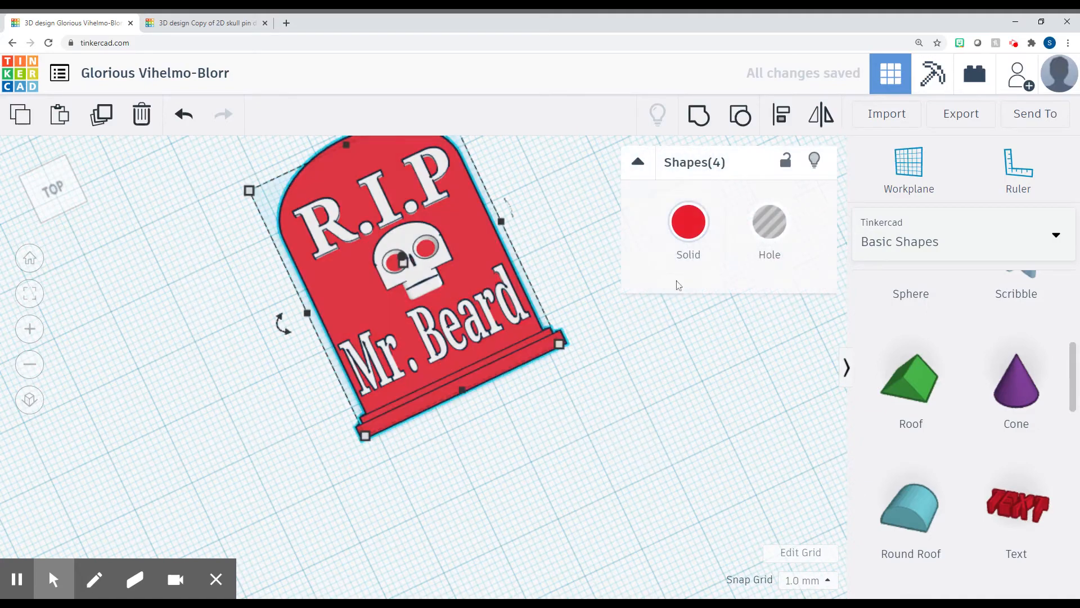
mouse_move(699, 114)
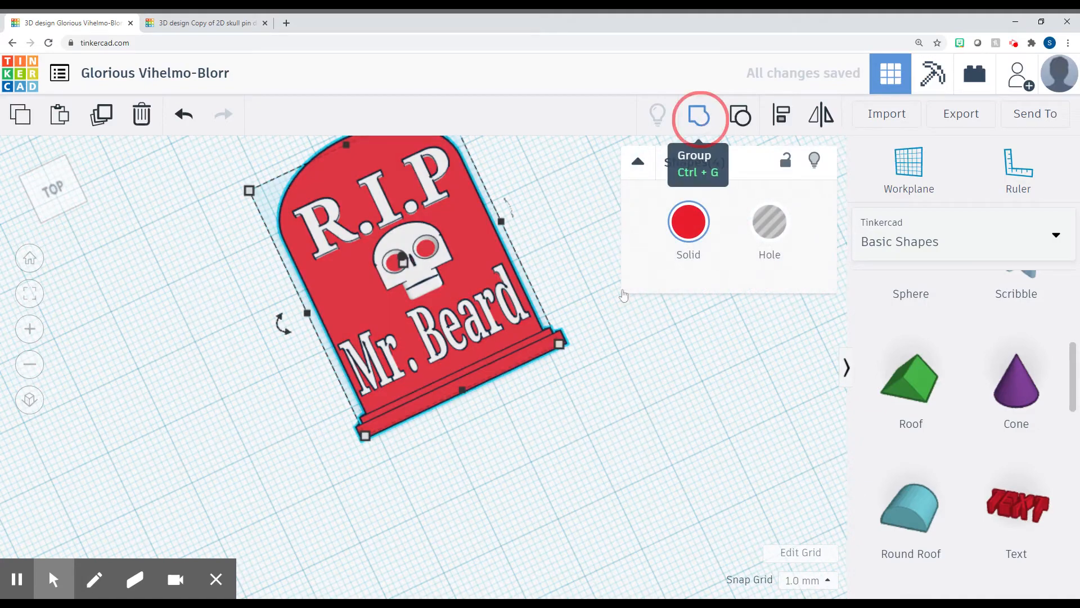
- Group the tombstone, skull, R.I.P and Mr. Beard into one shape and reselect the parts
left_click(700, 114)
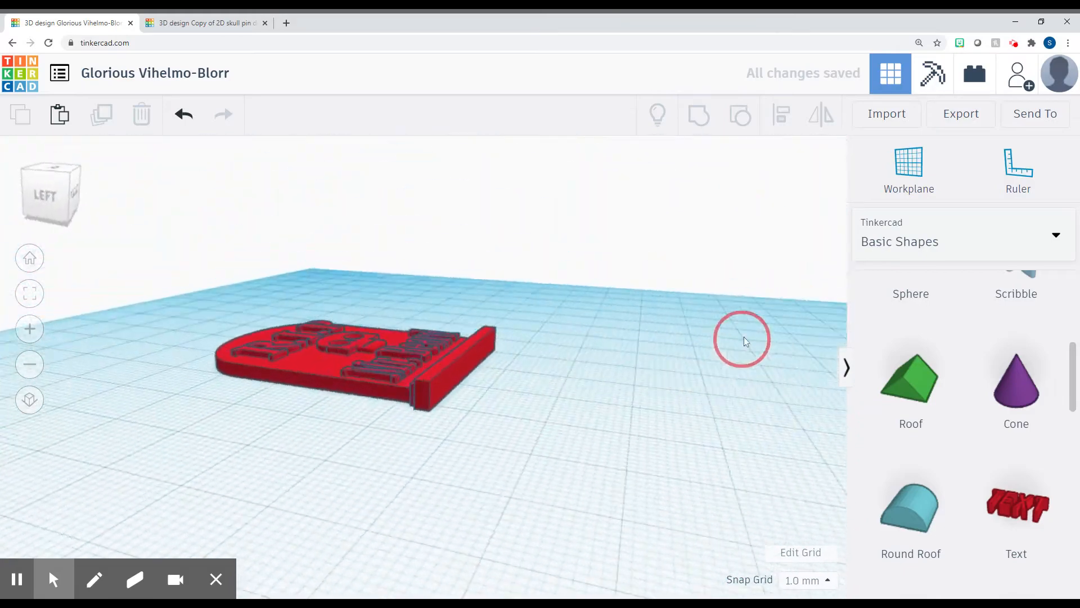
left_click(344, 351)
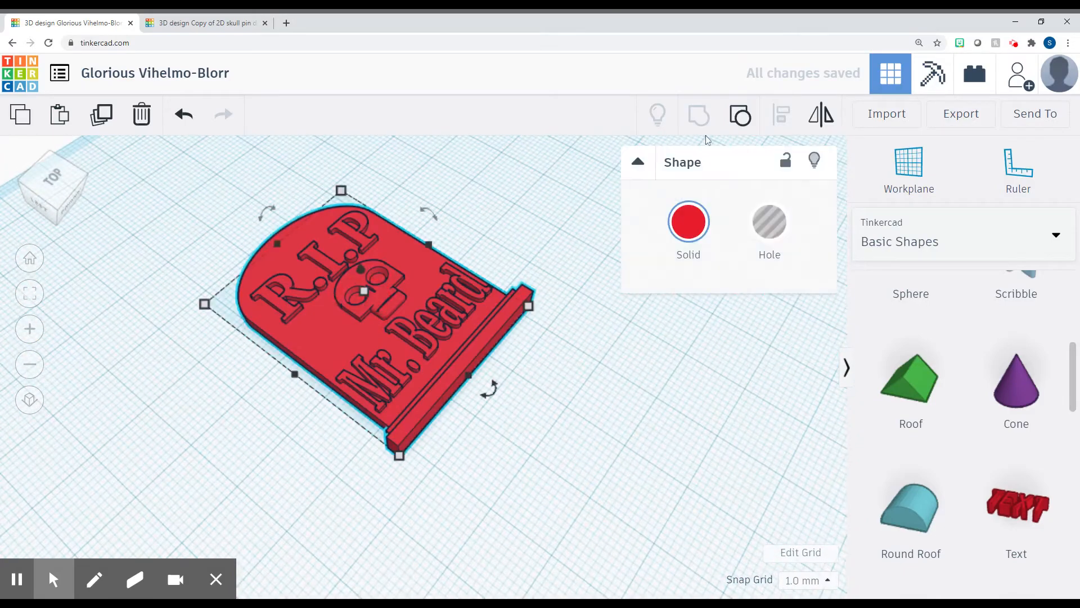
left_click(687, 221)
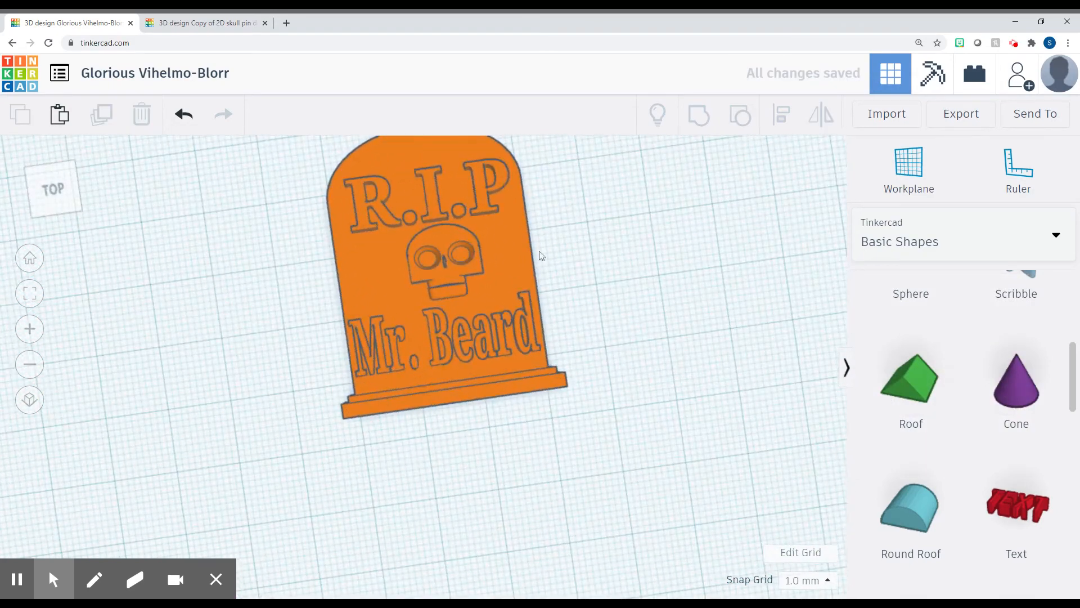
left_click(427, 276)
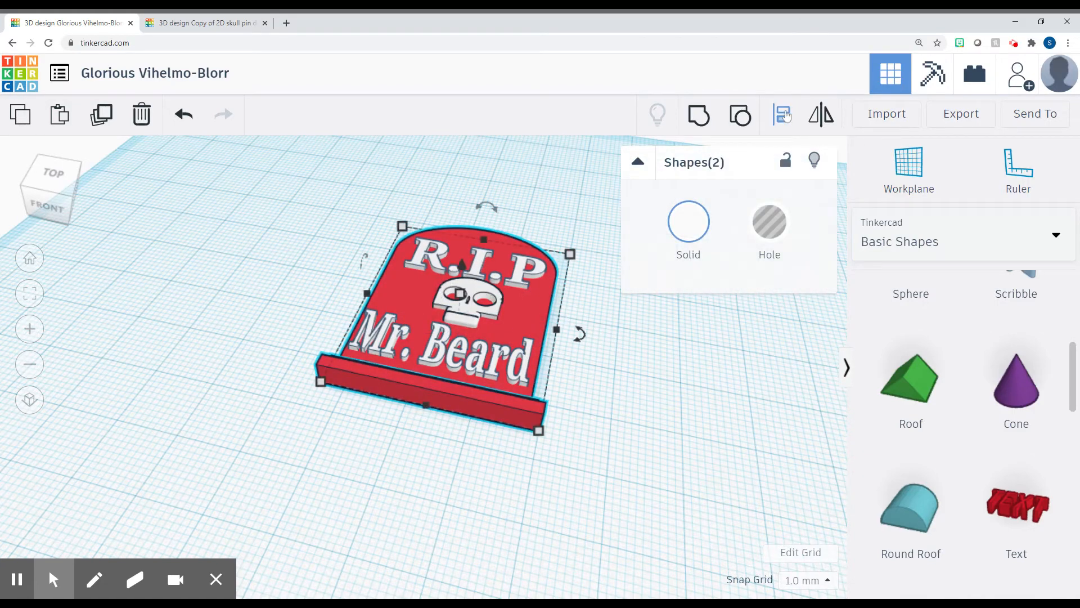
mouse_move(782, 114)
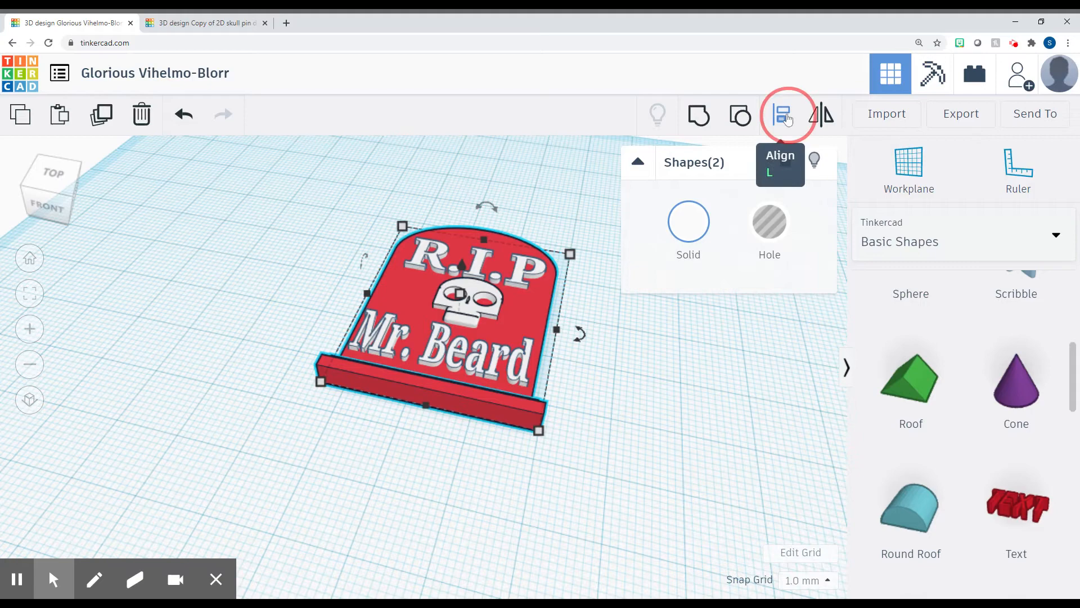
- Center-align the two selected tombstone parts with each other
left_click(787, 115)
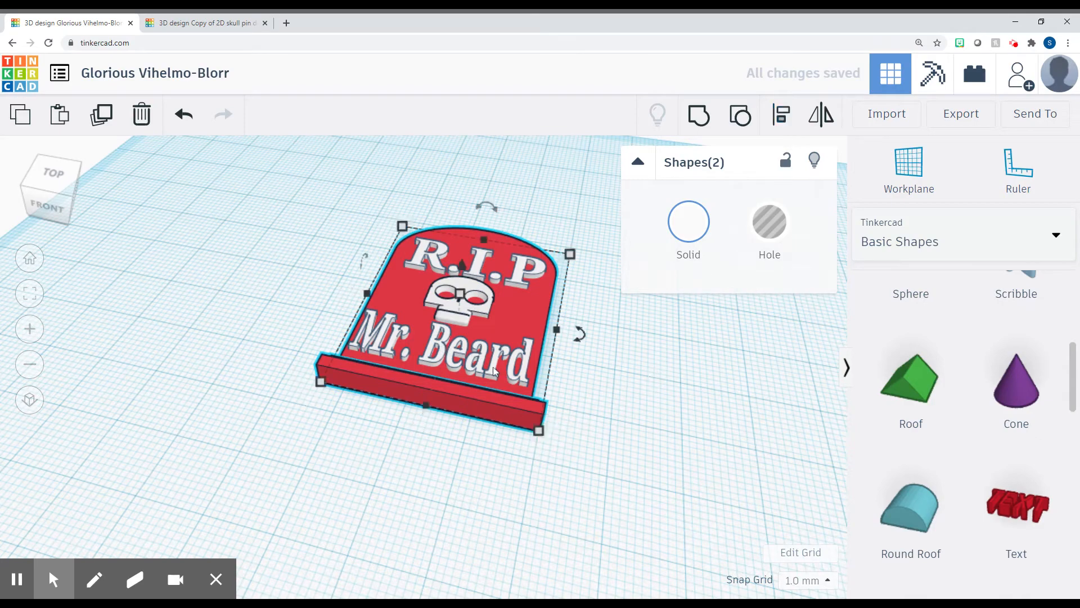
left_click(441, 344)
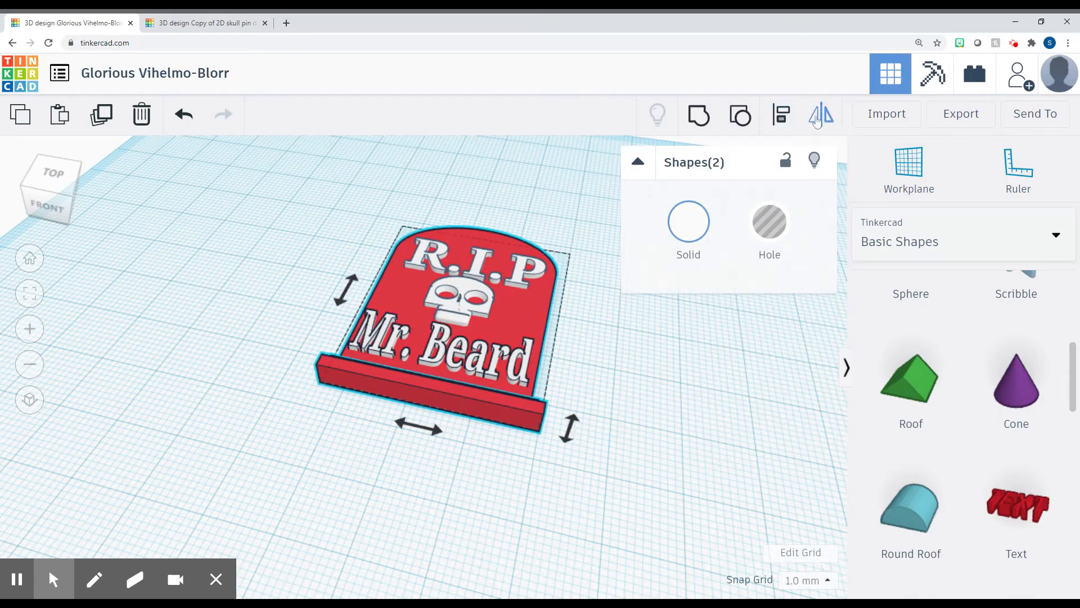
- Group the centred skull and lettering into the red tombstone base, then deselect
left_click(782, 114)
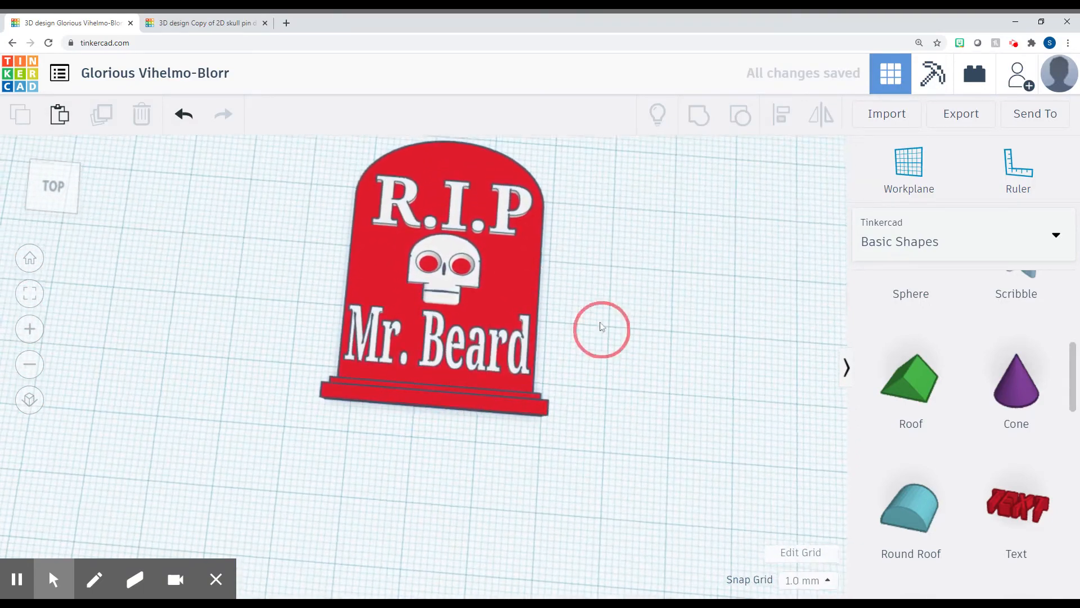
left_click(454, 275)
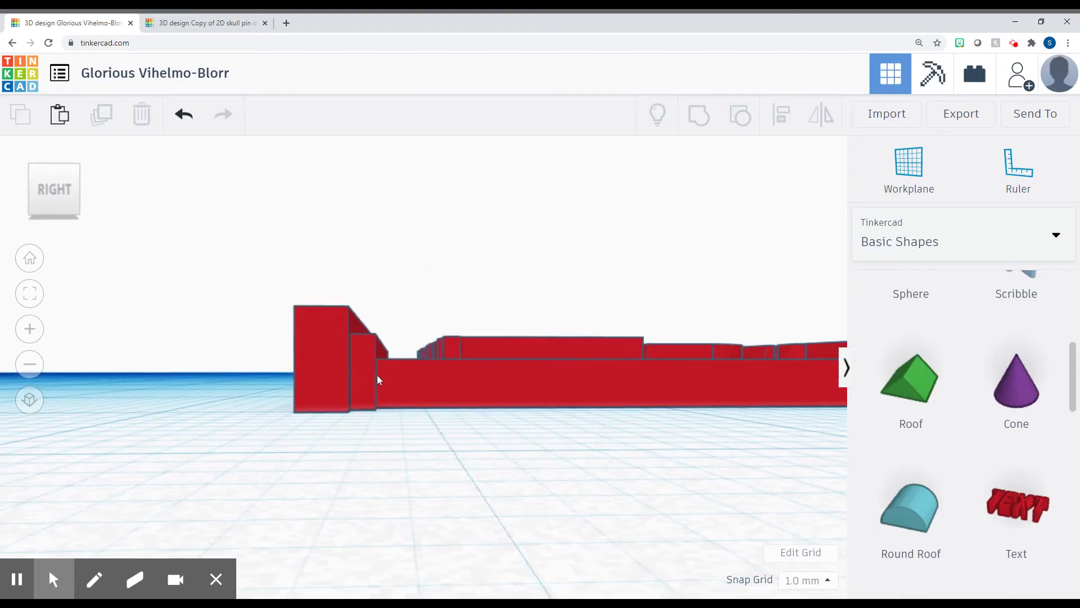
mouse_move(506, 370)
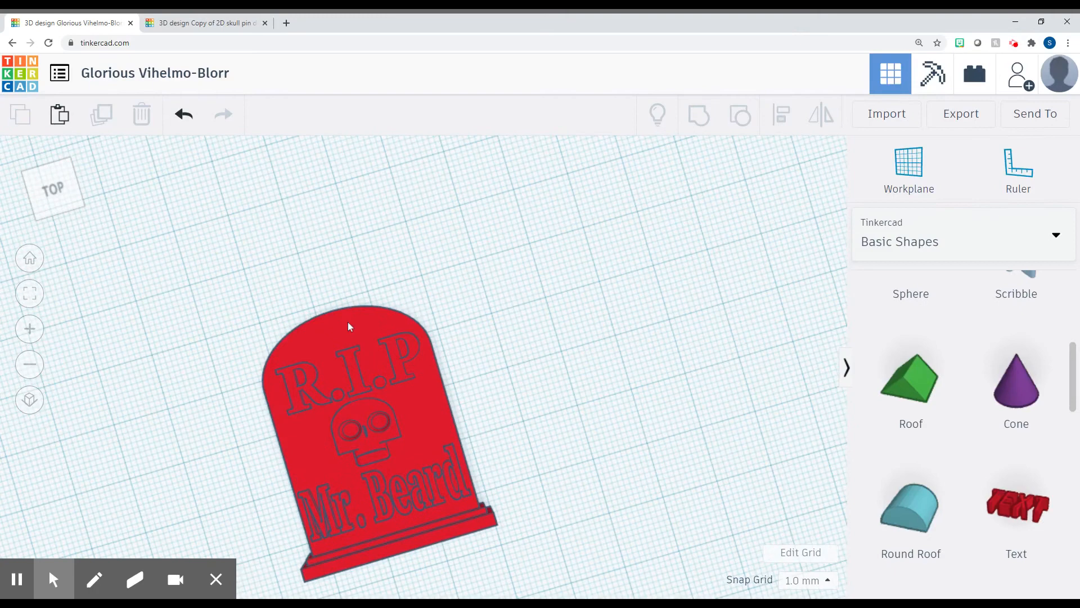
mouse_move(910, 378)
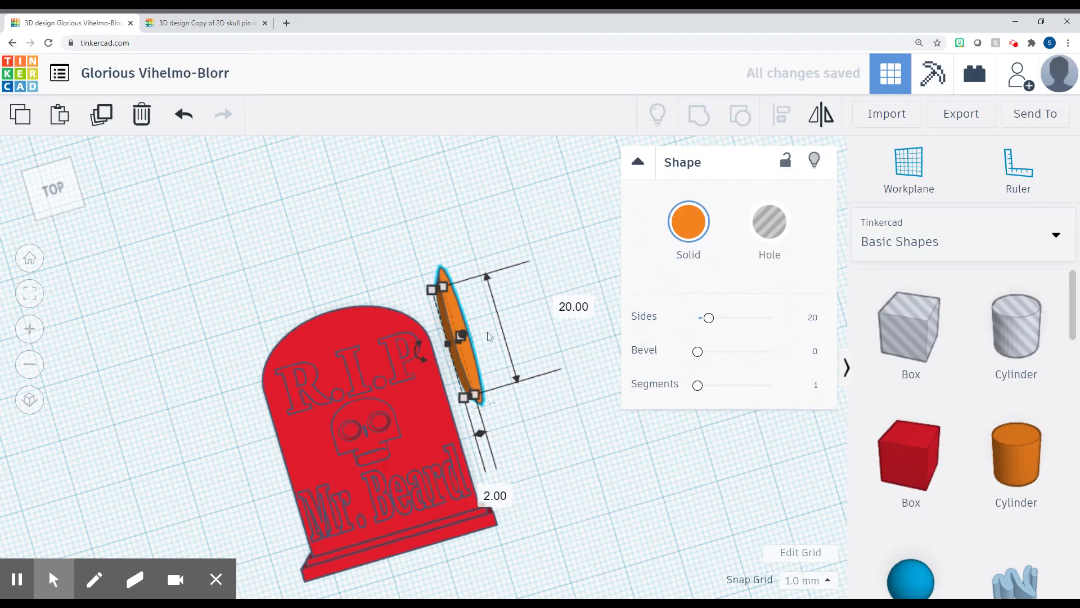
- Resize the new cylinder to 2×2 mm, 20 mm tall, and centre it at the tombstone top
left_click(480, 335)
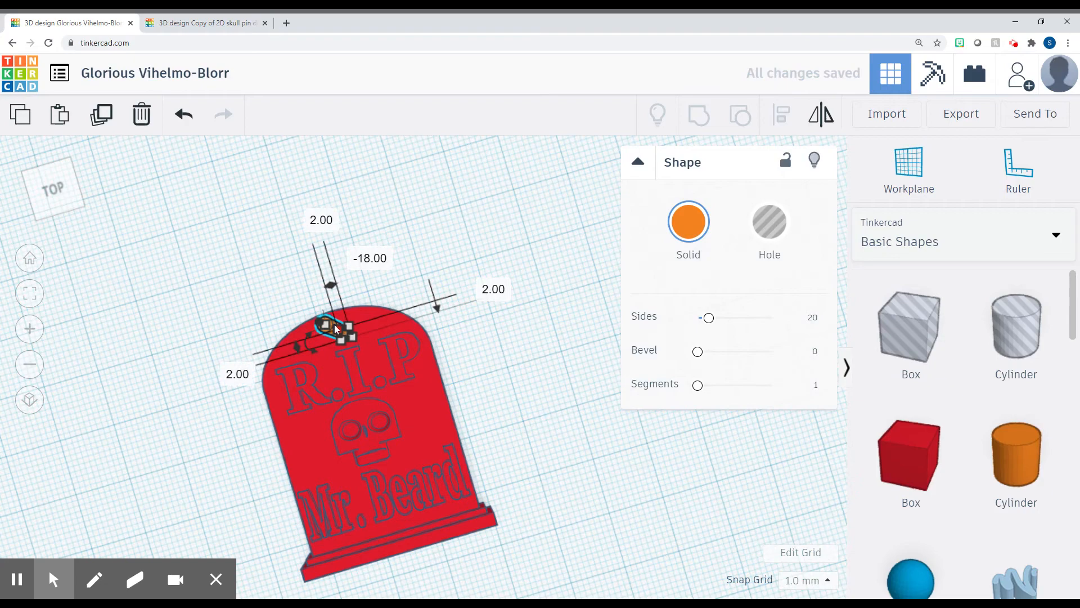
mouse_move(427, 389)
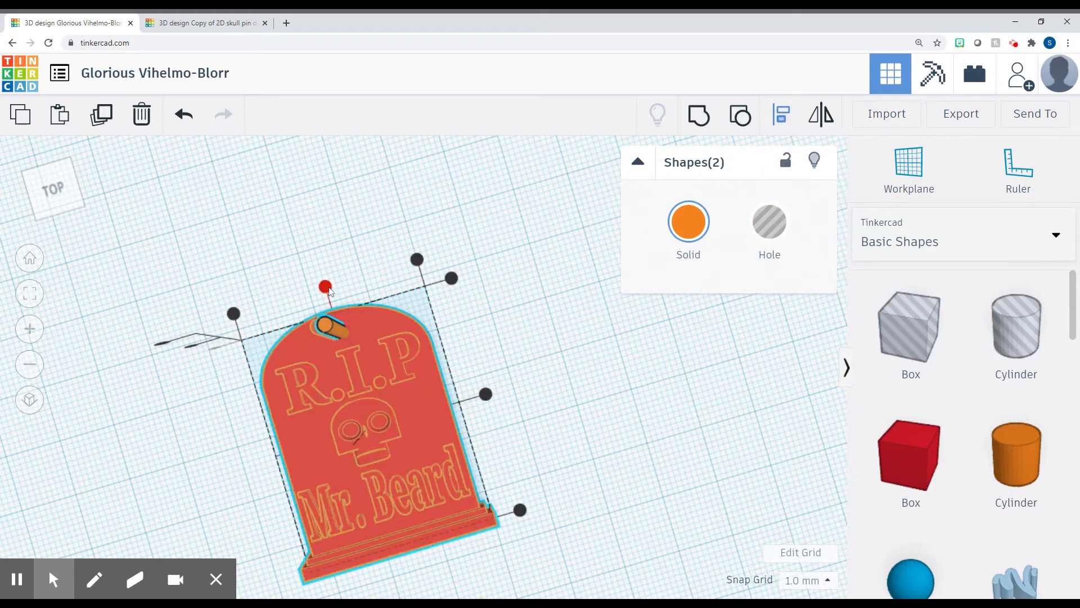
left_click(339, 212)
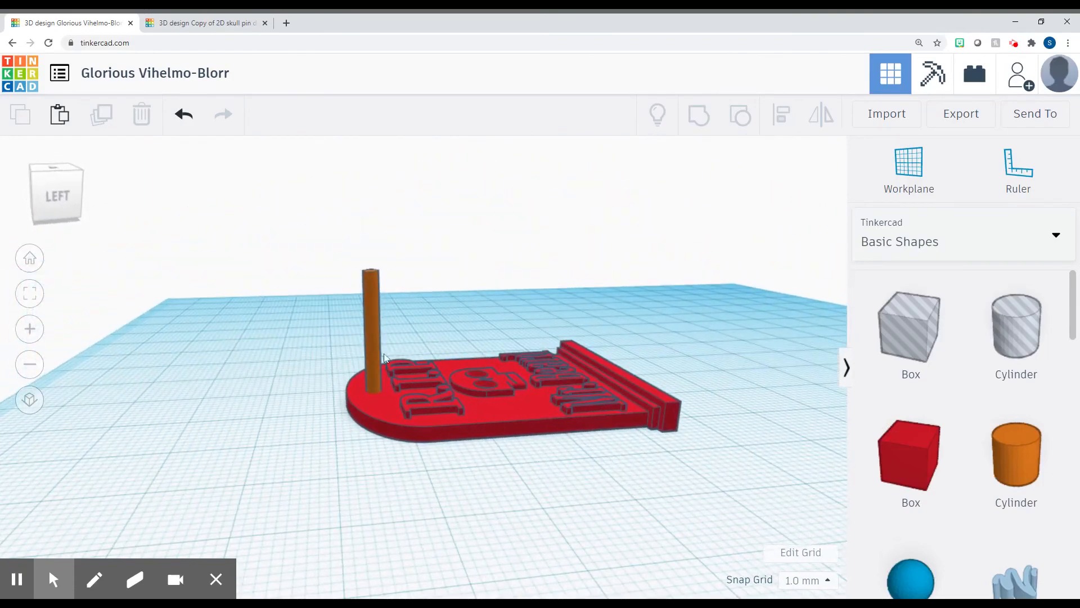
left_click(369, 331)
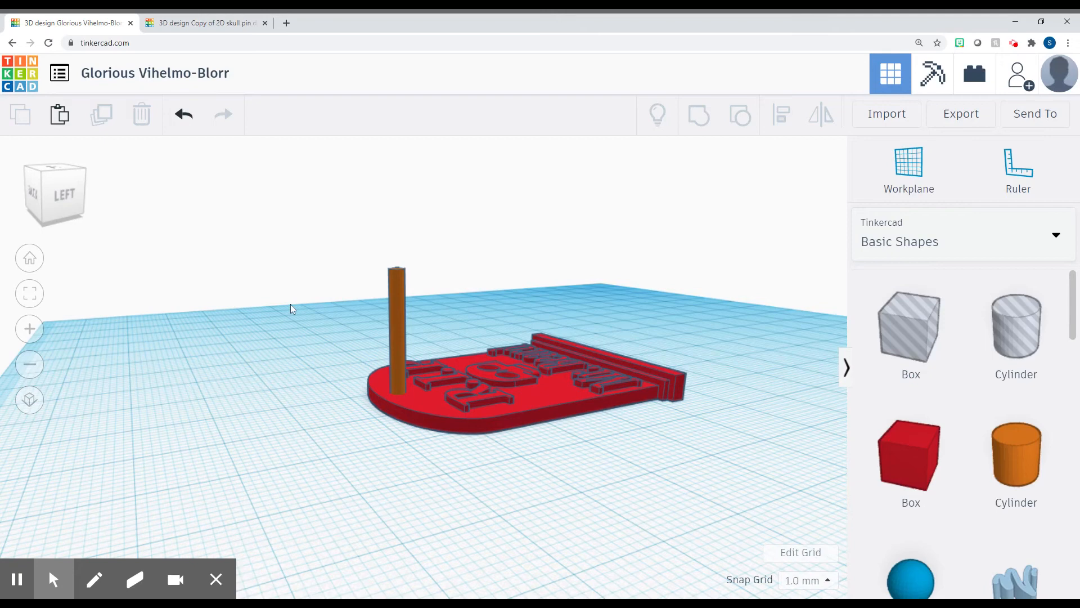
- Set the cylinder to Hole and group it with the tombstone to cut the keychain hole
left_click(397, 331)
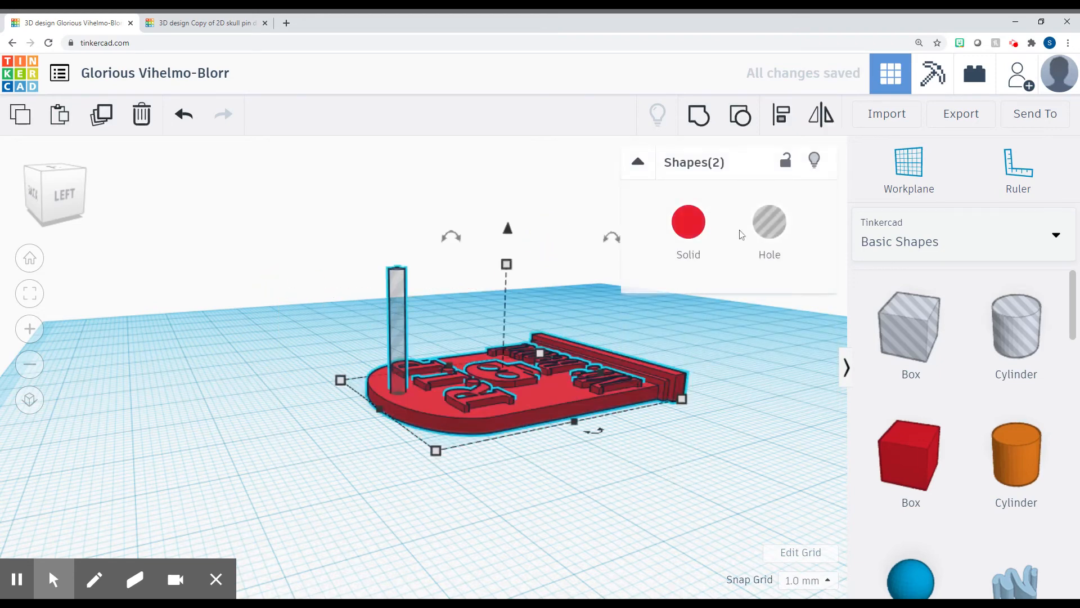
left_click(698, 115)
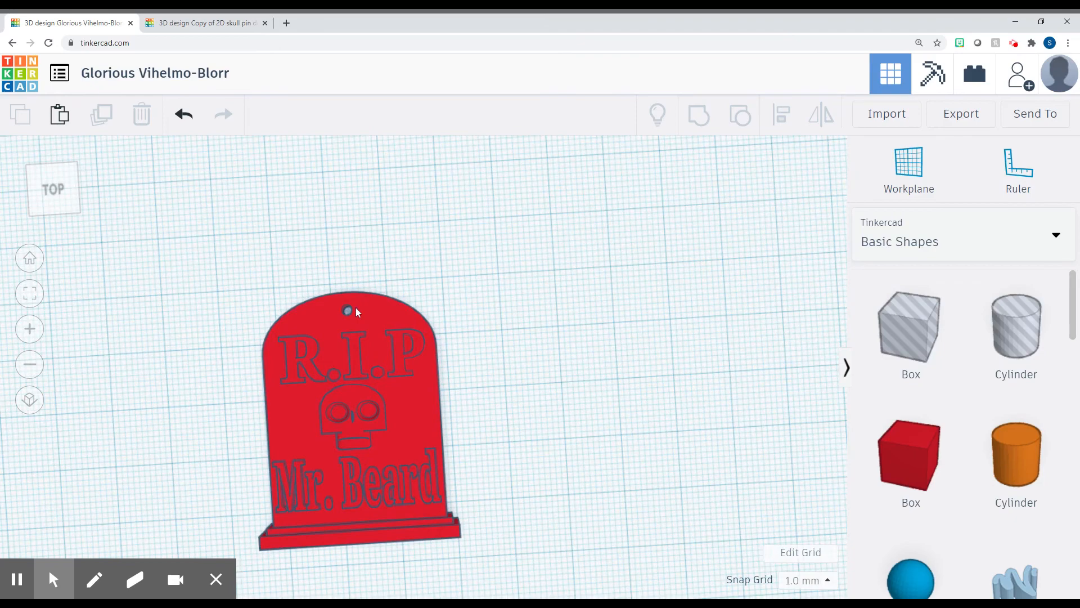
mouse_move(347, 325)
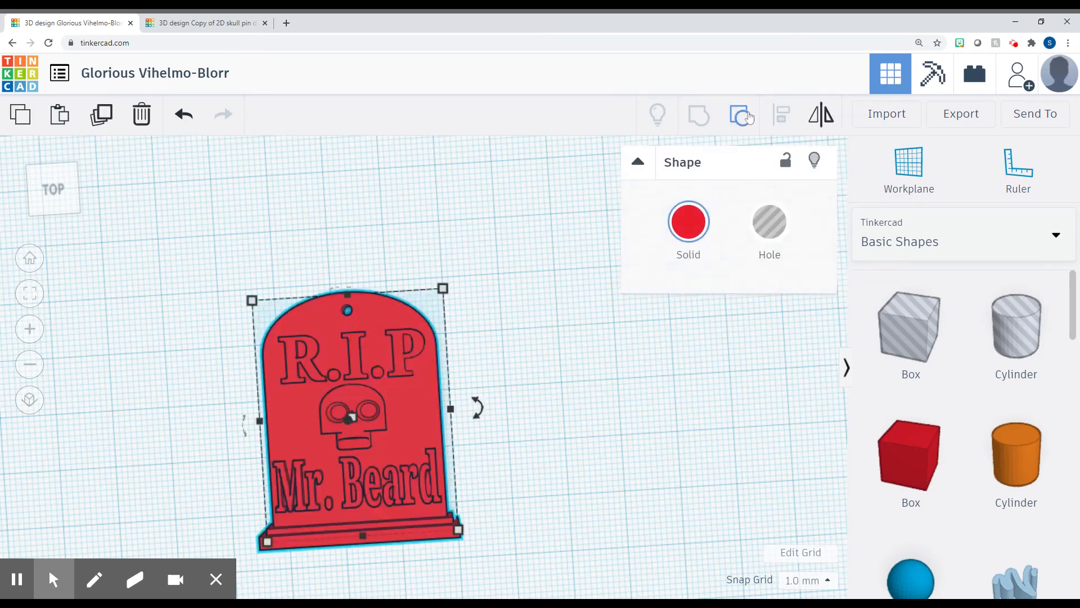
- Ungroup the hole, centre it horizontally on the tombstone with Align, and regroup
left_click(740, 114)
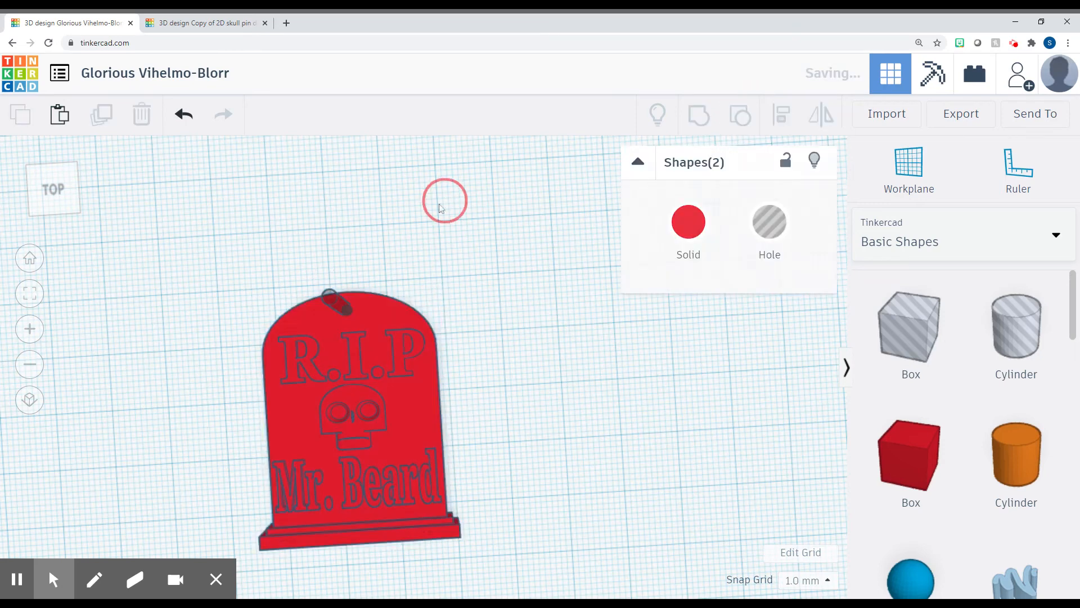
left_click(337, 303)
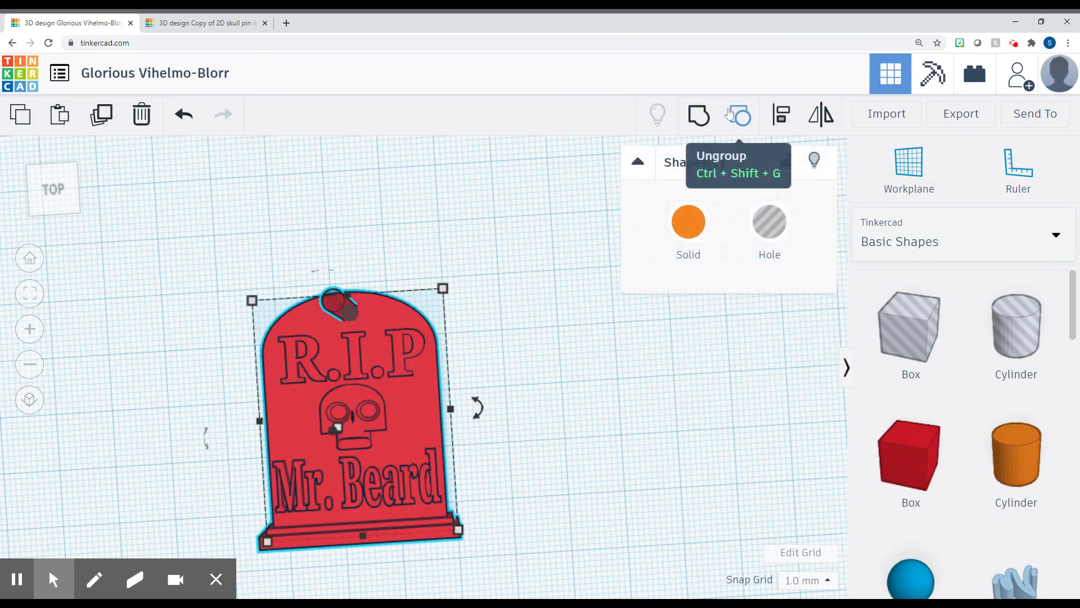
mouse_move(738, 115)
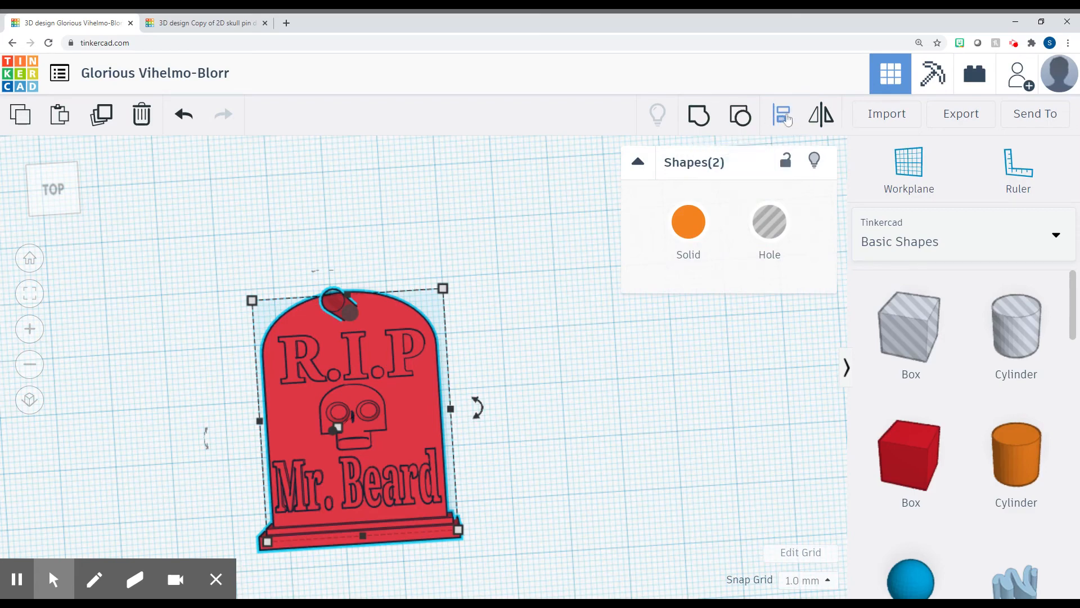
left_click(780, 114)
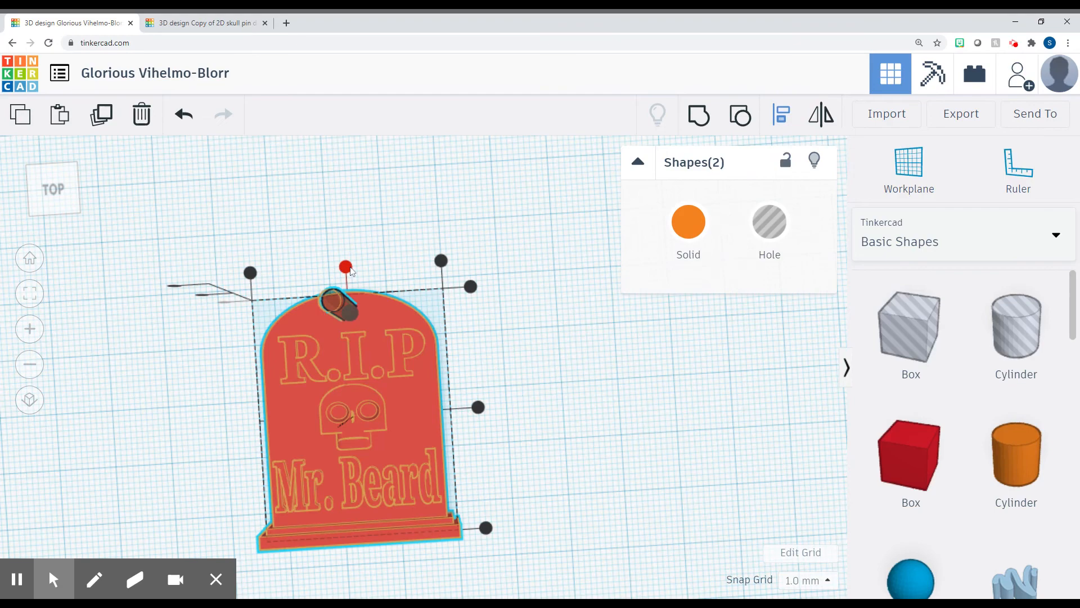
left_click(211, 263)
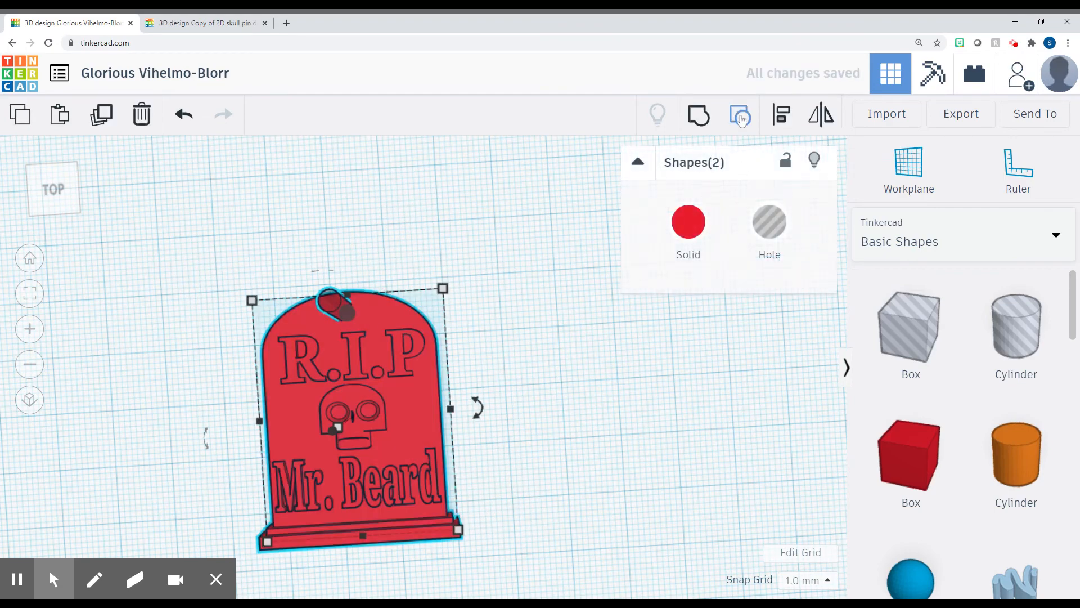
mouse_move(697, 114)
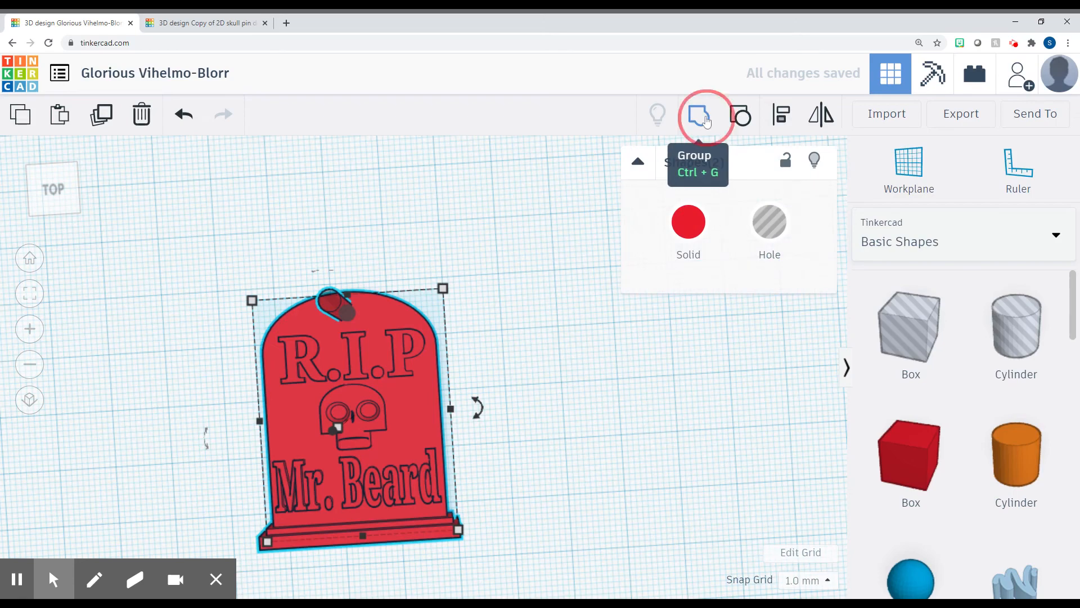
left_click(704, 115)
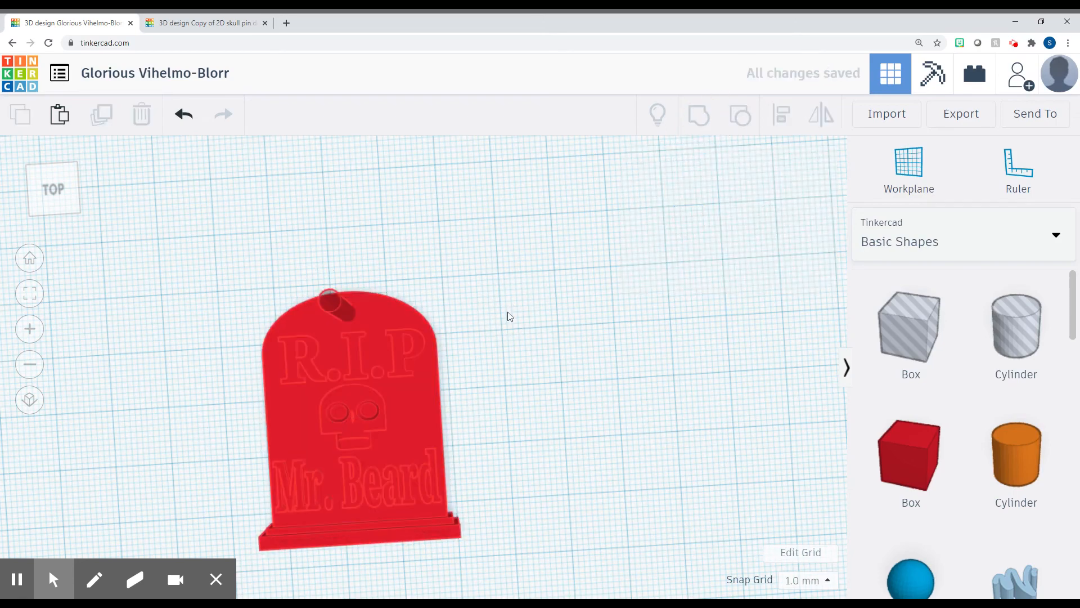
mouse_move(324, 325)
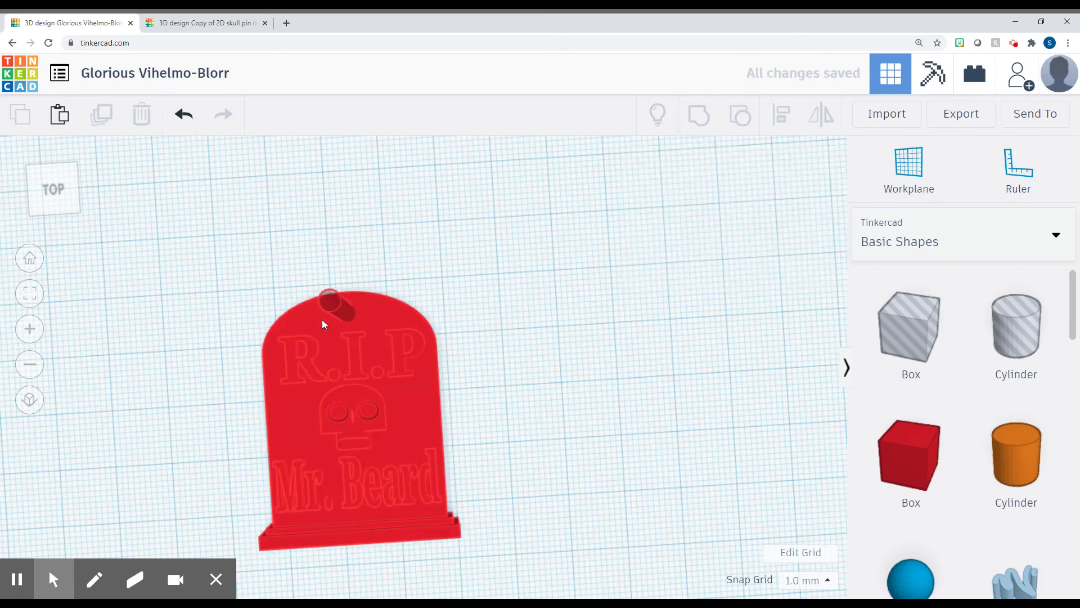
mouse_move(348, 424)
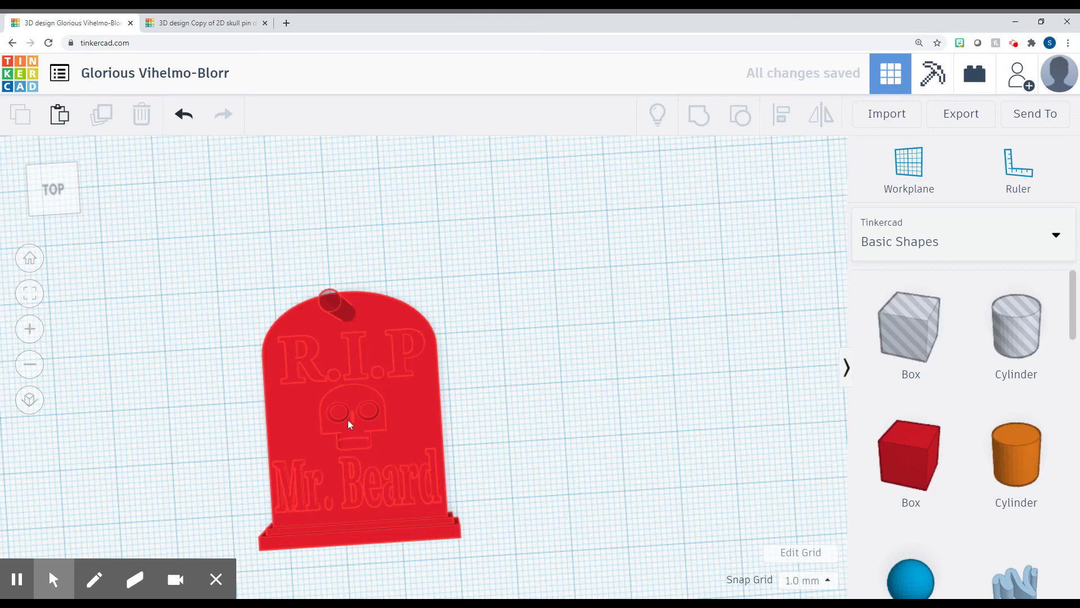
mouse_move(345, 421)
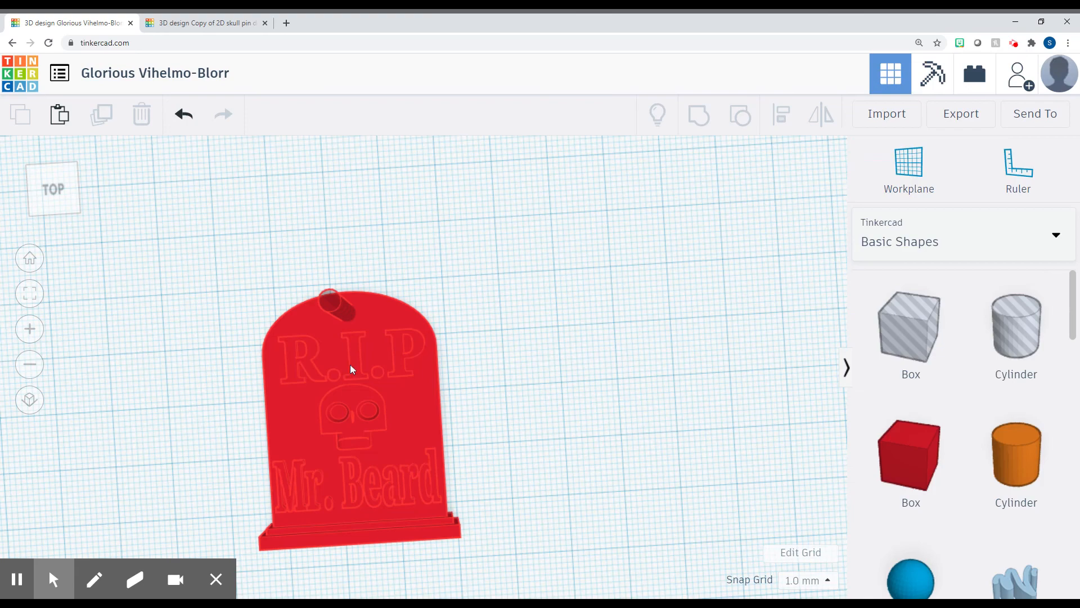
scroll("down", 3)
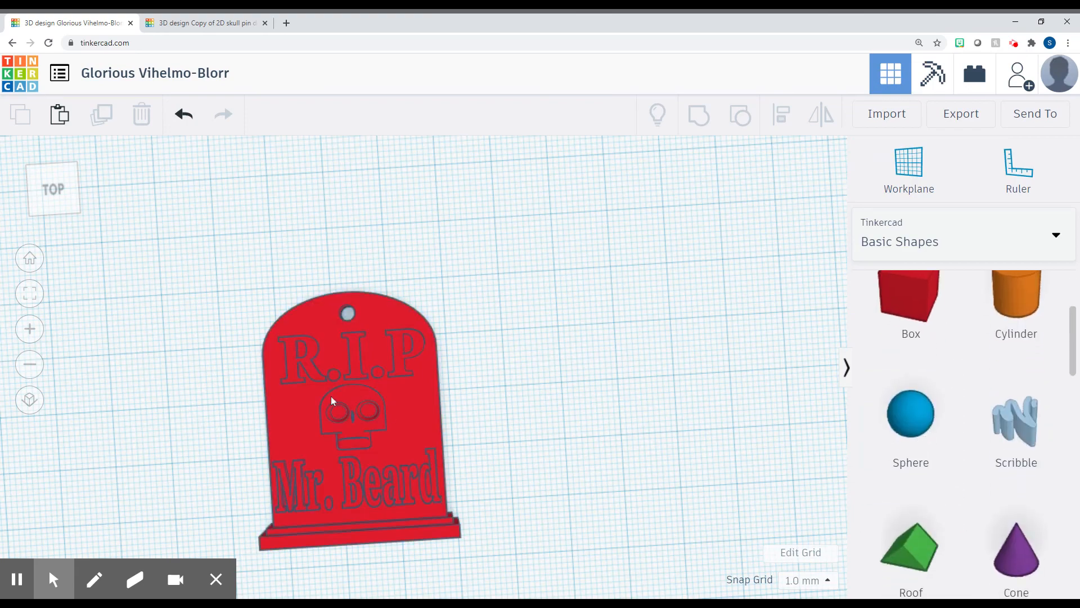
mouse_move(343, 422)
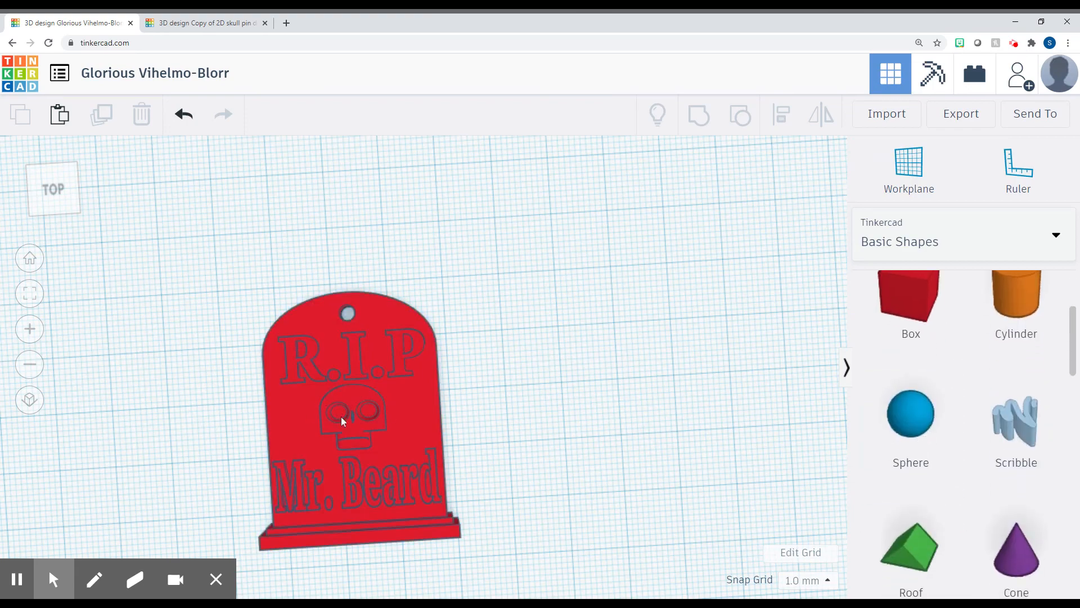
mouse_move(345, 412)
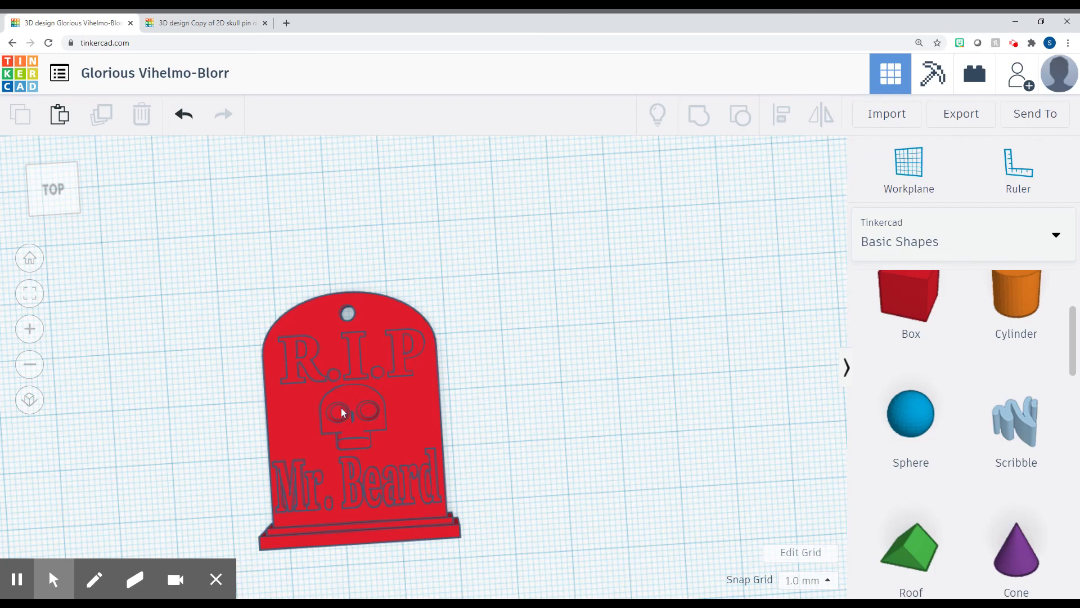
mouse_move(447, 427)
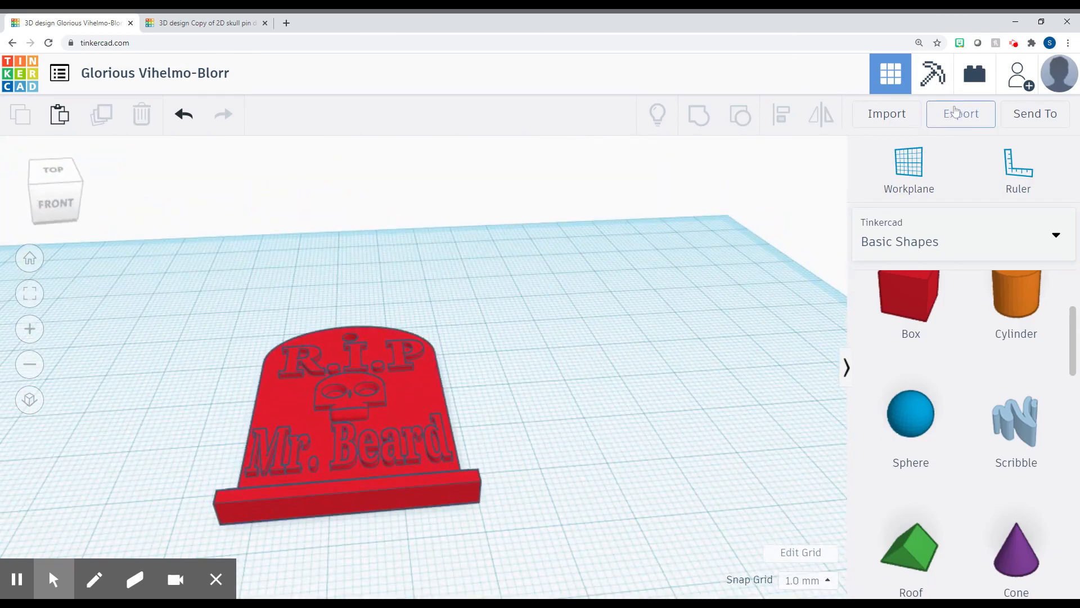
mouse_move(627, 289)
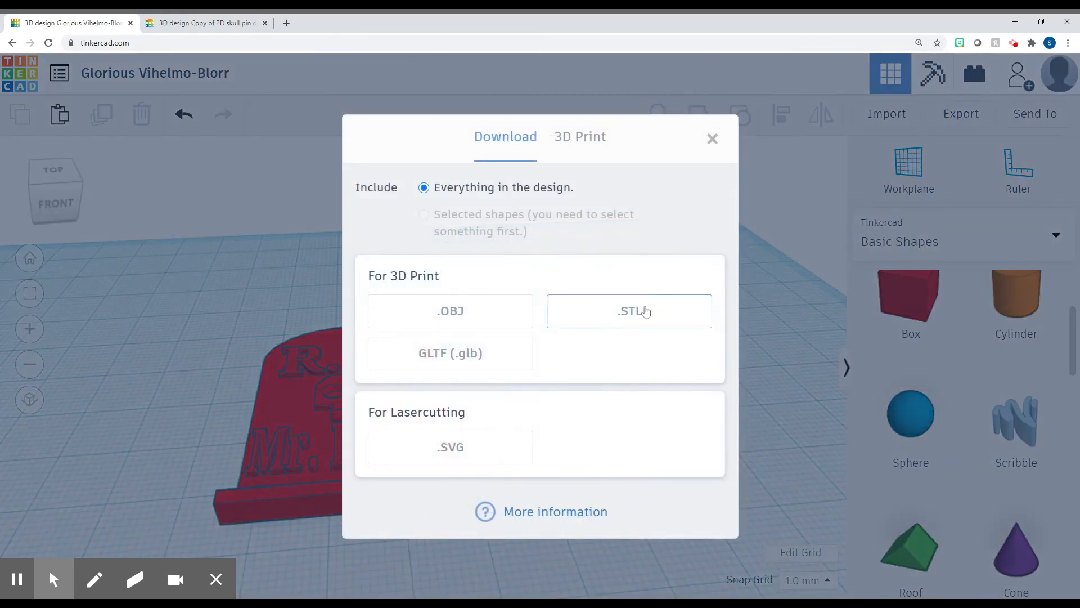
- Export everything in the tombstone design as an .STL file for 3D printing
left_click(628, 310)
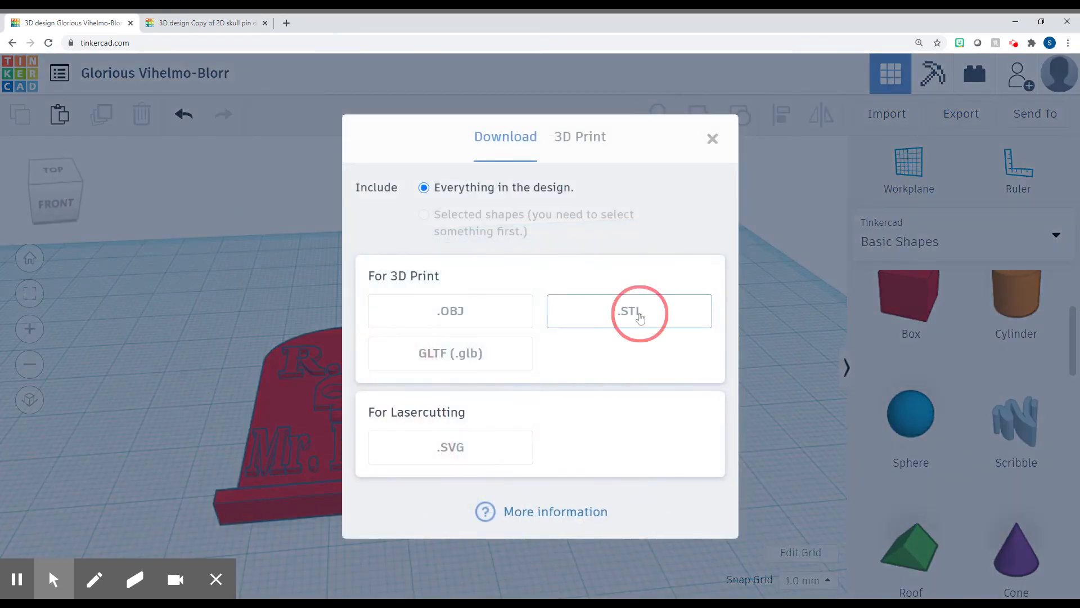